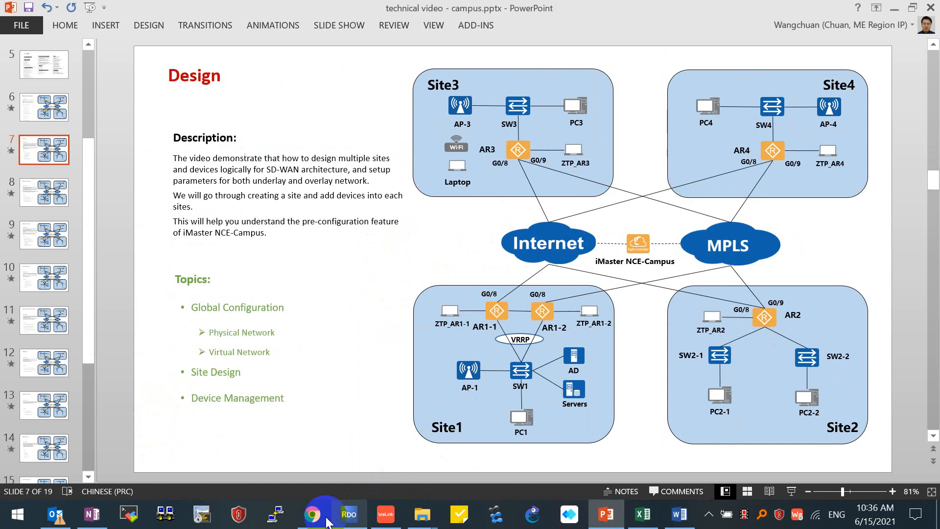
- Switch from the PowerPoint slide to the iMaster NCE-Campus homepage in Chrome
left_click(312, 515)
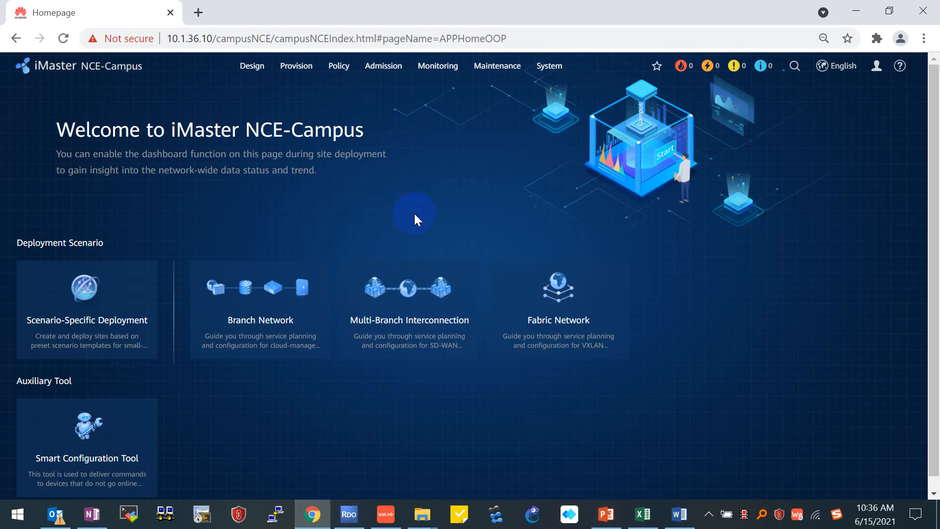
mouse_move(433, 208)
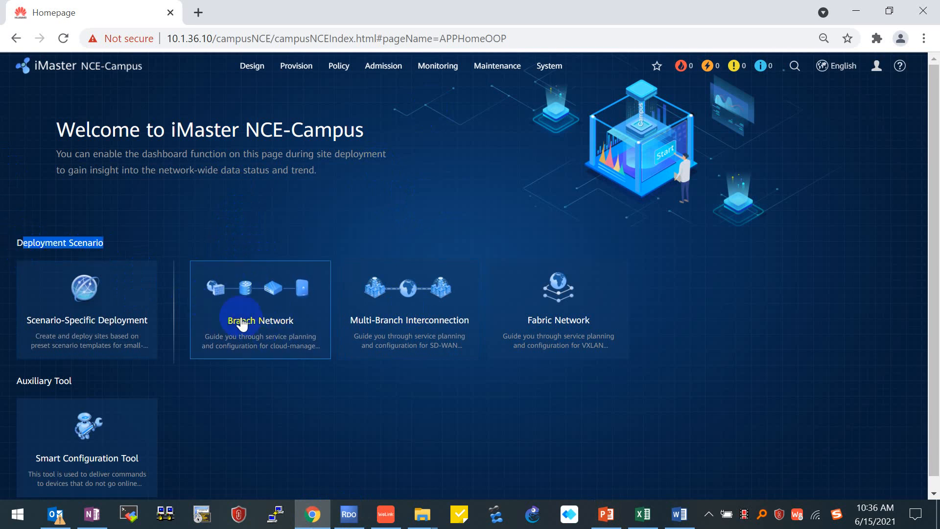
mouse_move(262, 341)
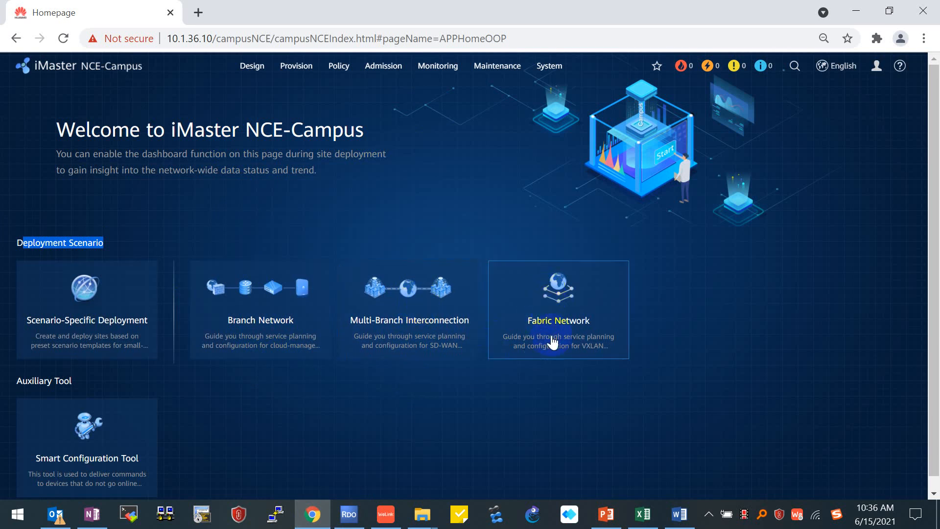
mouse_move(586, 331)
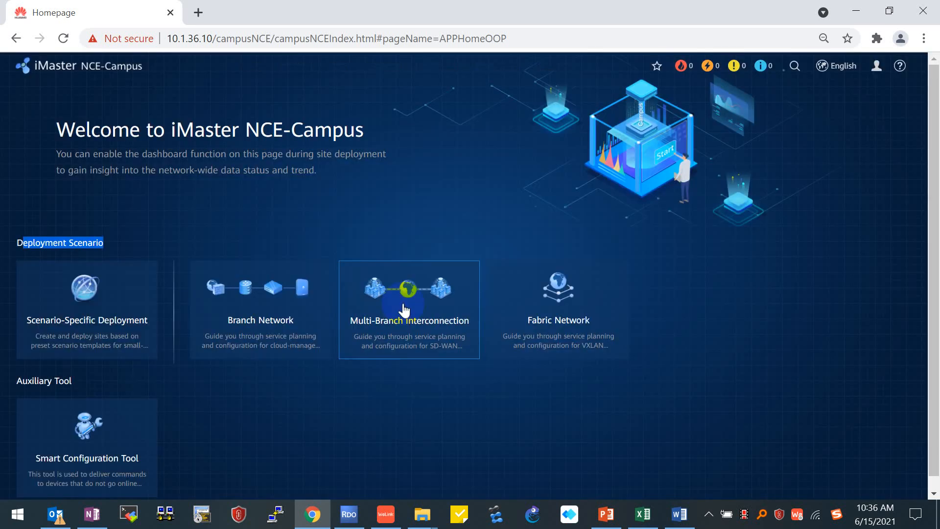
- Start the Multi-Branch Interconnection scenario from the Deployment Scenario cards
left_click(409, 310)
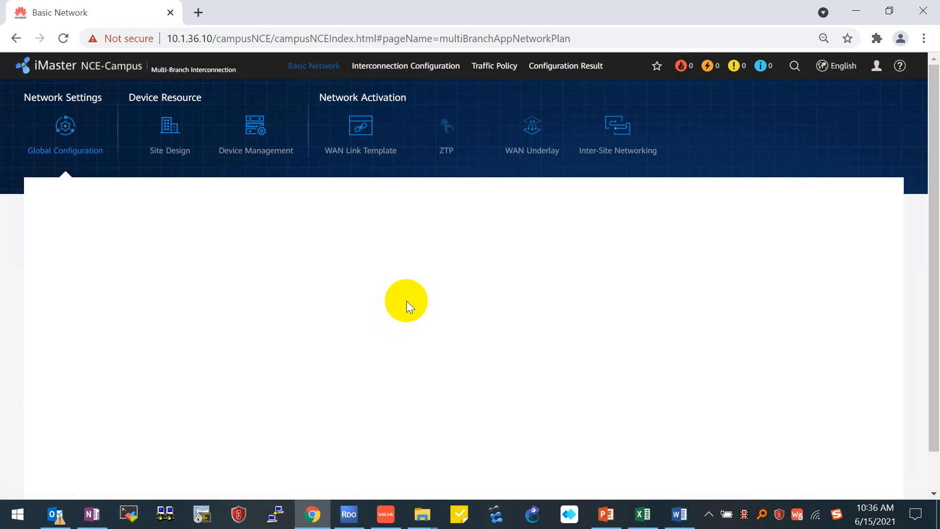
- Load Global Configuration's Physical Network page with the Internet and MPLS routing domains
left_click(65, 132)
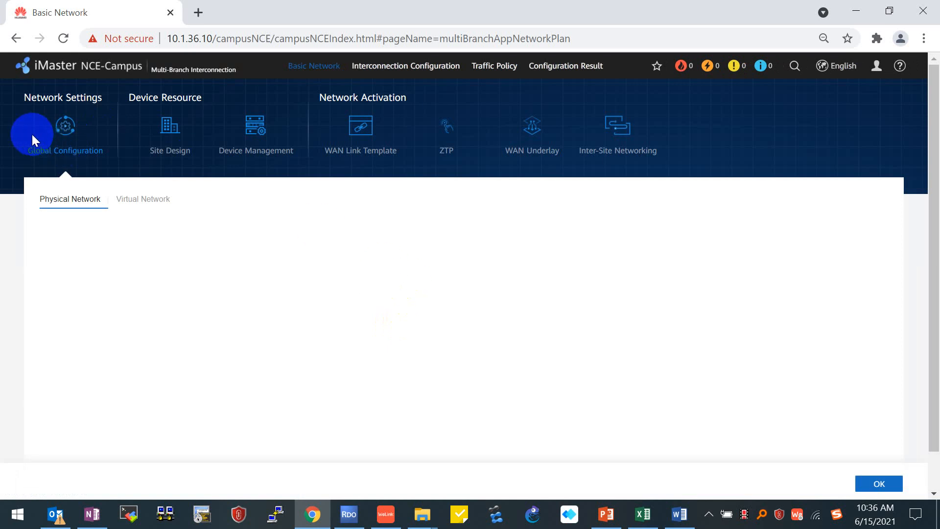
left_click(65, 133)
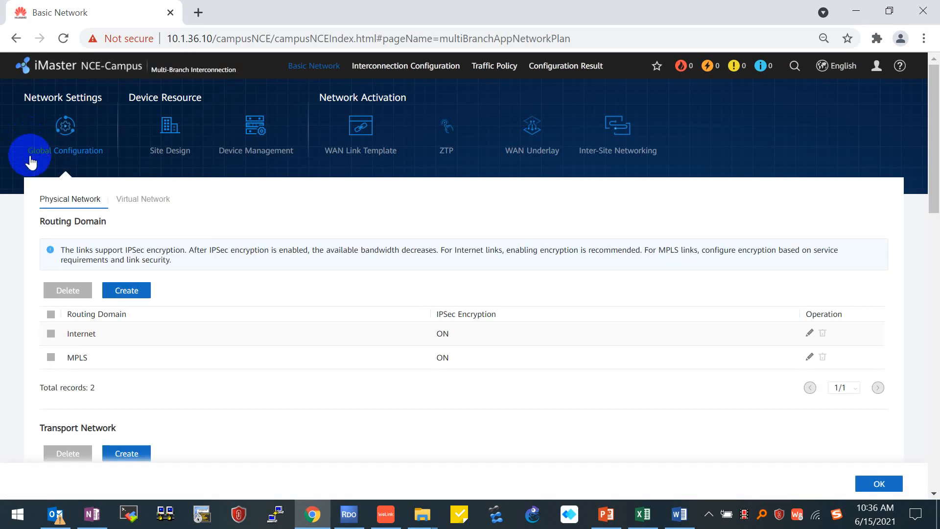
mouse_move(307, 72)
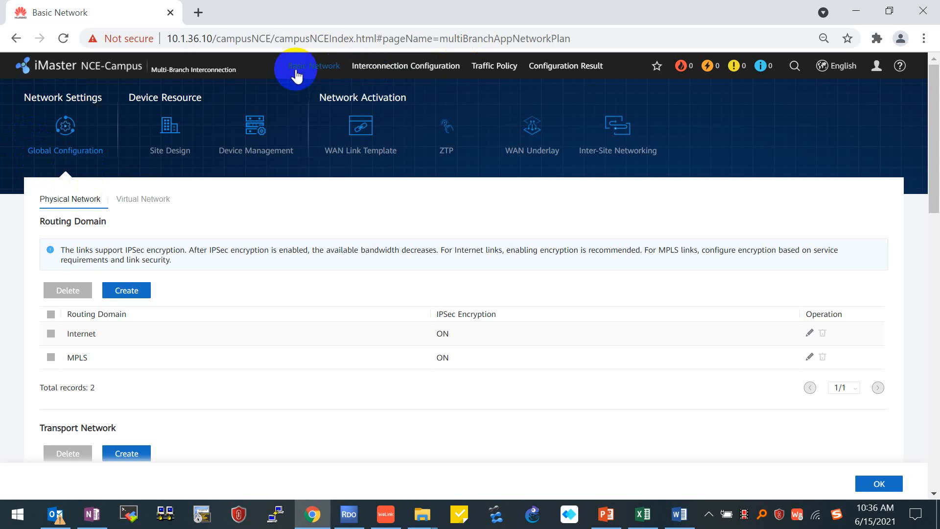
mouse_move(611, 71)
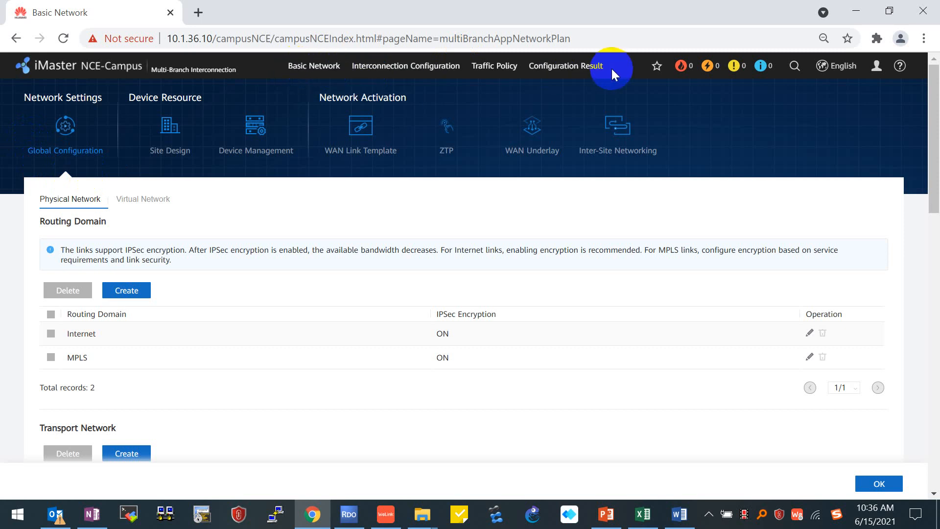
mouse_move(416, 66)
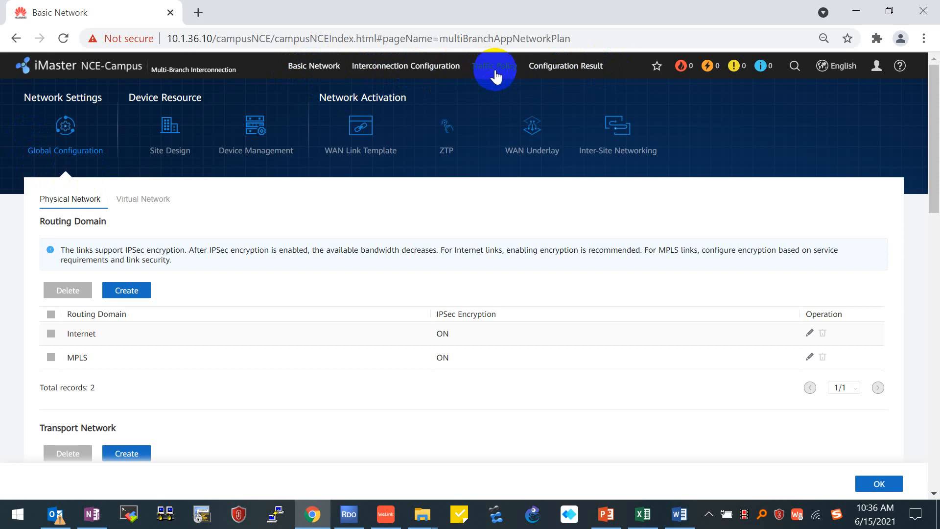
mouse_move(244, 150)
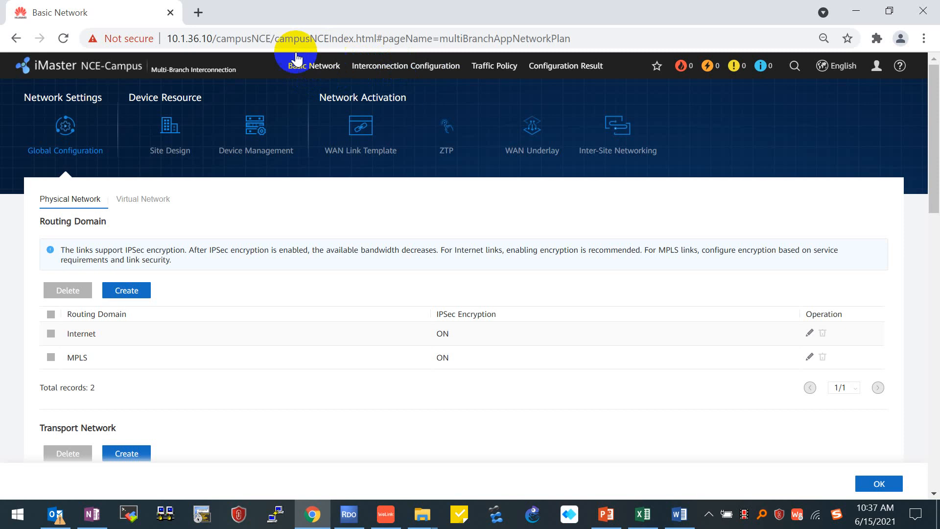
mouse_move(314, 69)
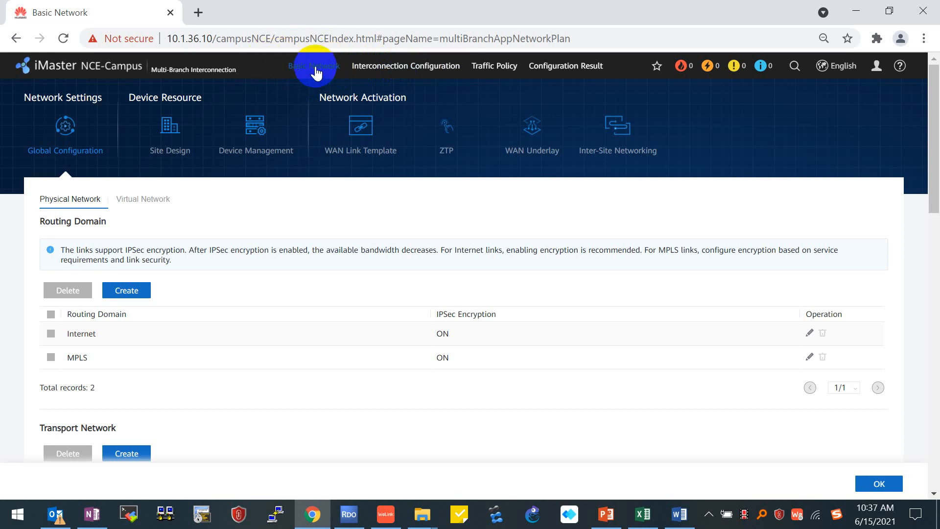
mouse_move(406, 66)
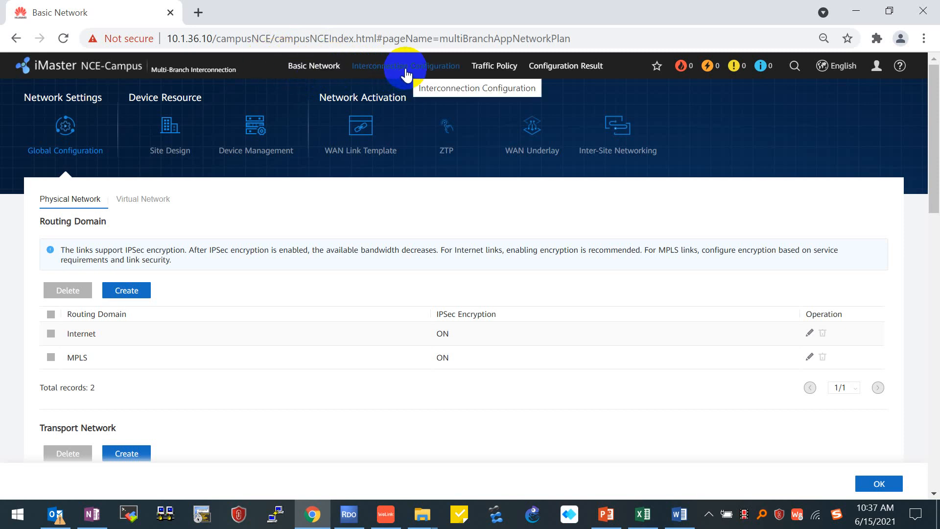
mouse_move(366, 75)
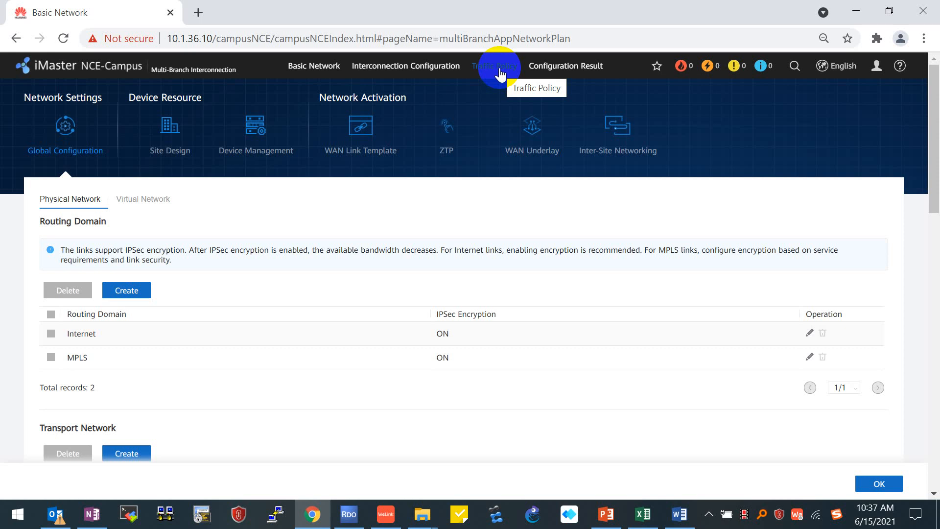
mouse_move(565, 66)
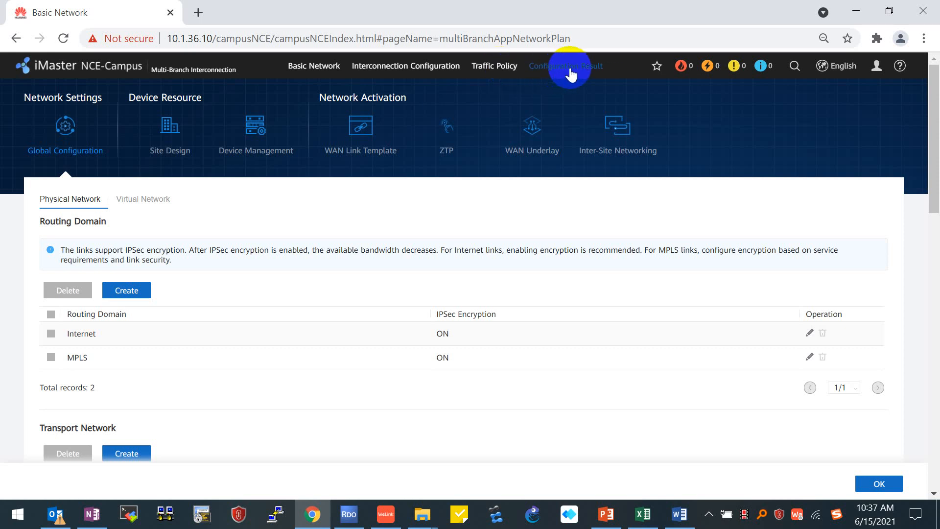
mouse_move(564, 65)
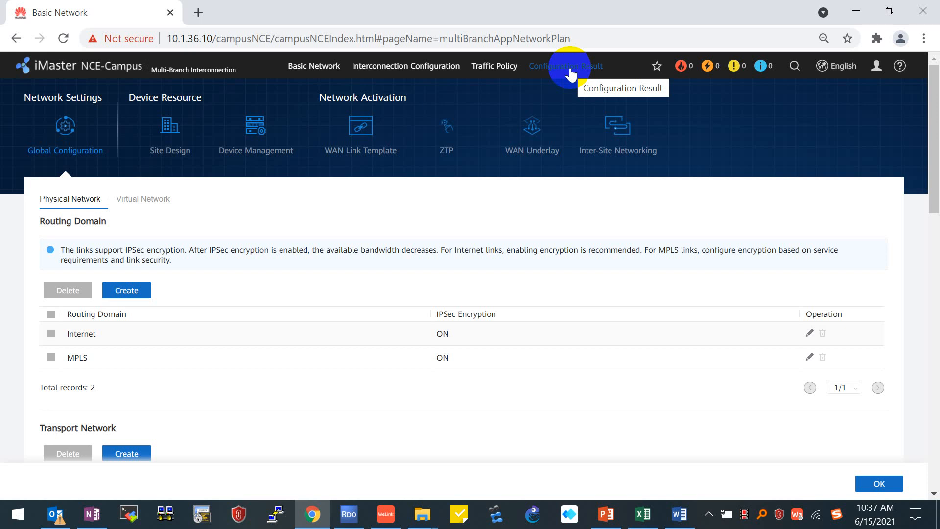
mouse_move(93, 148)
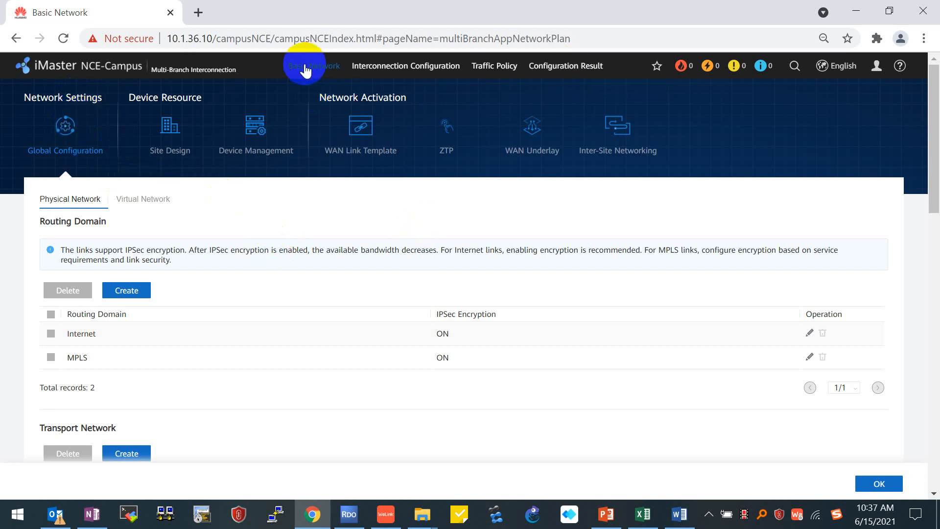
mouse_move(64, 126)
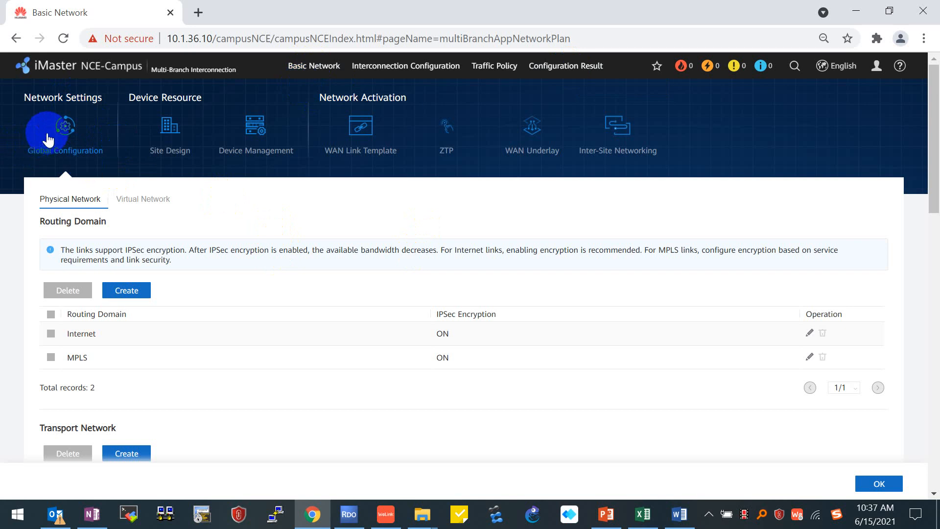
mouse_move(126, 175)
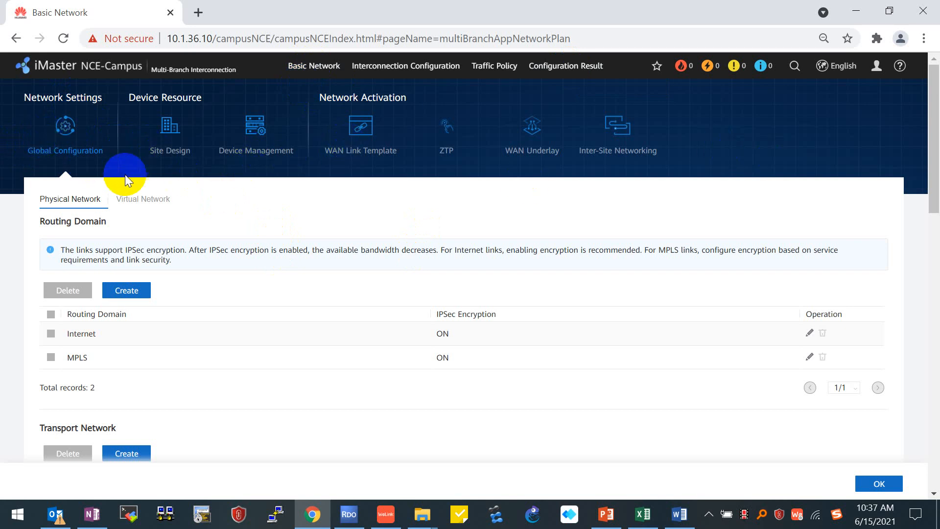
mouse_move(47, 163)
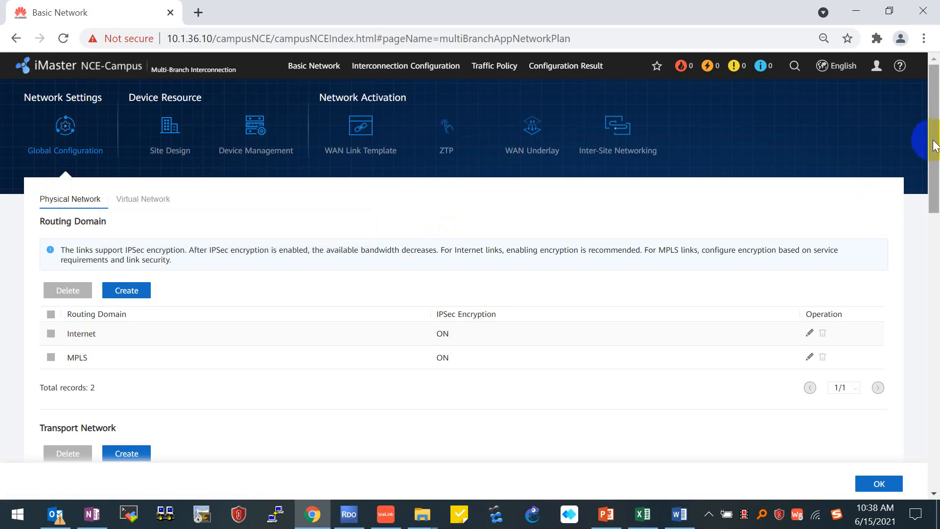
scroll("down", 3)
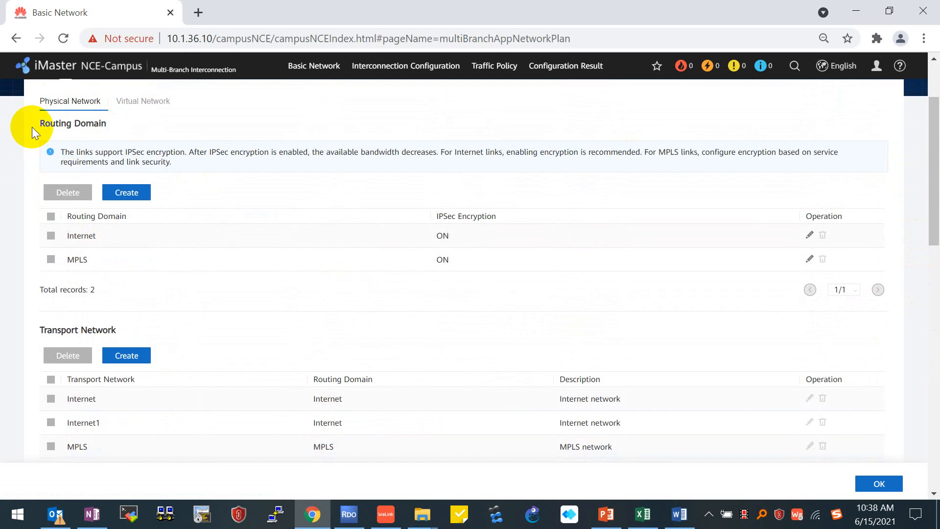
double_click(57, 123)
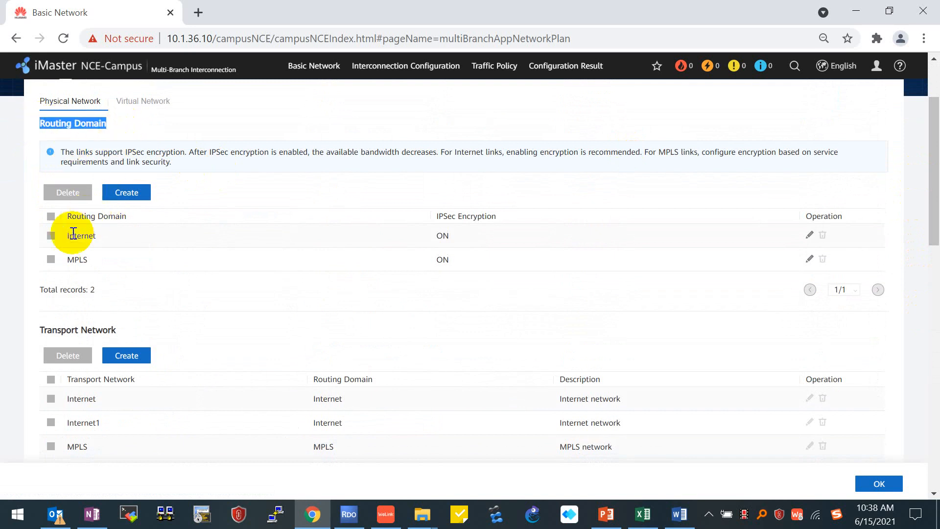
double_click(77, 259)
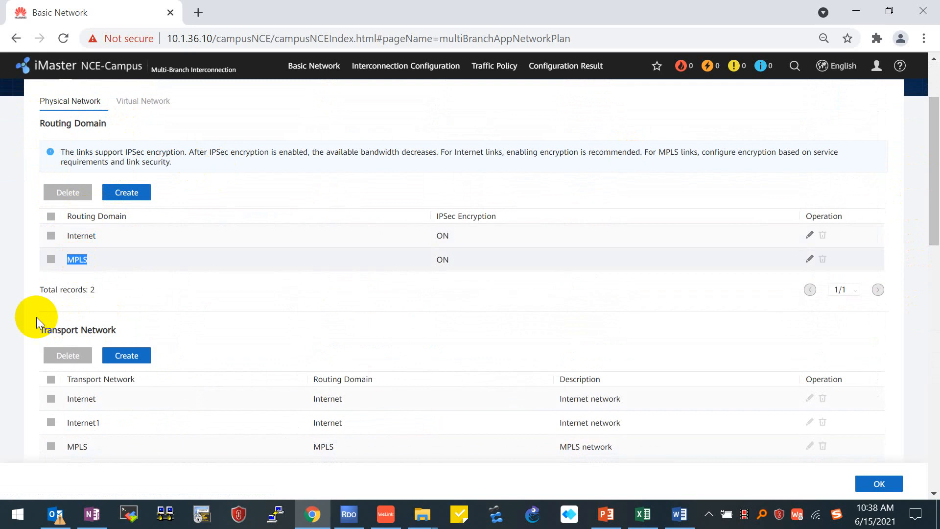
scroll("down", 3)
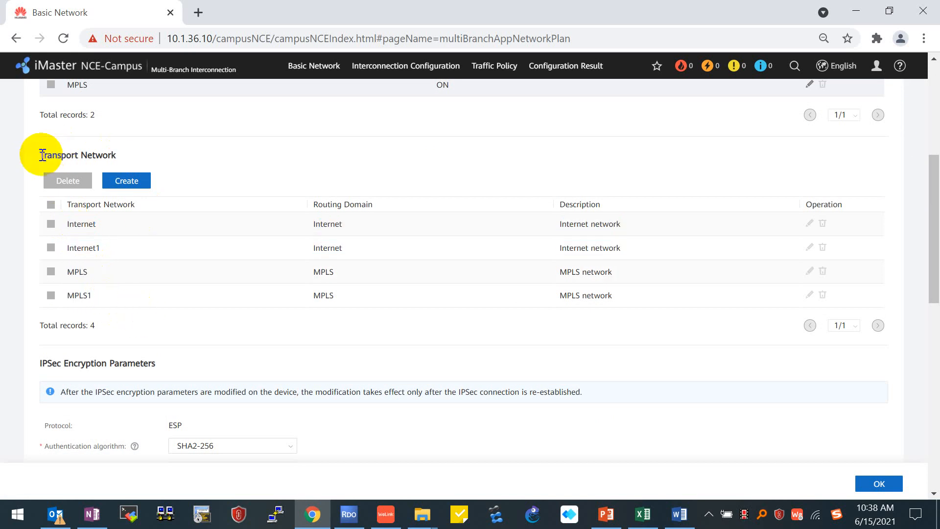
double_click(81, 224)
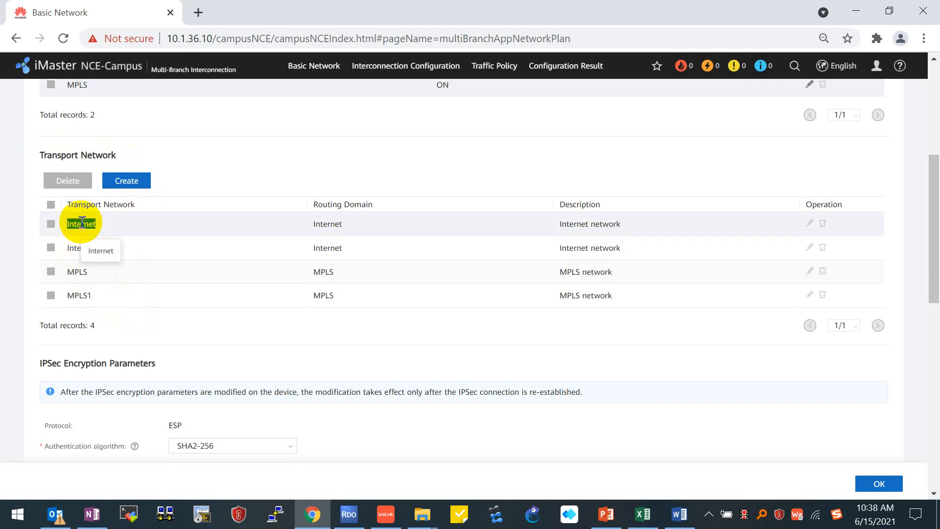
double_click(81, 224)
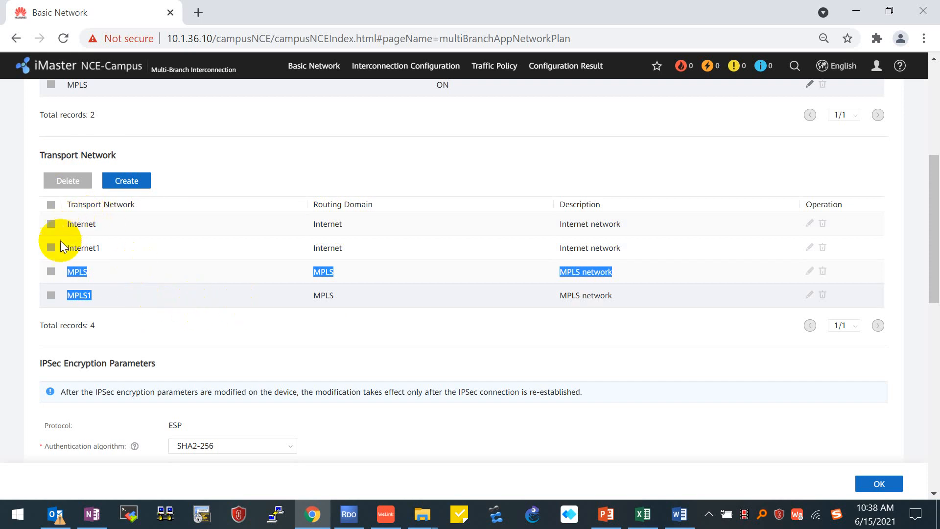
mouse_move(276, 241)
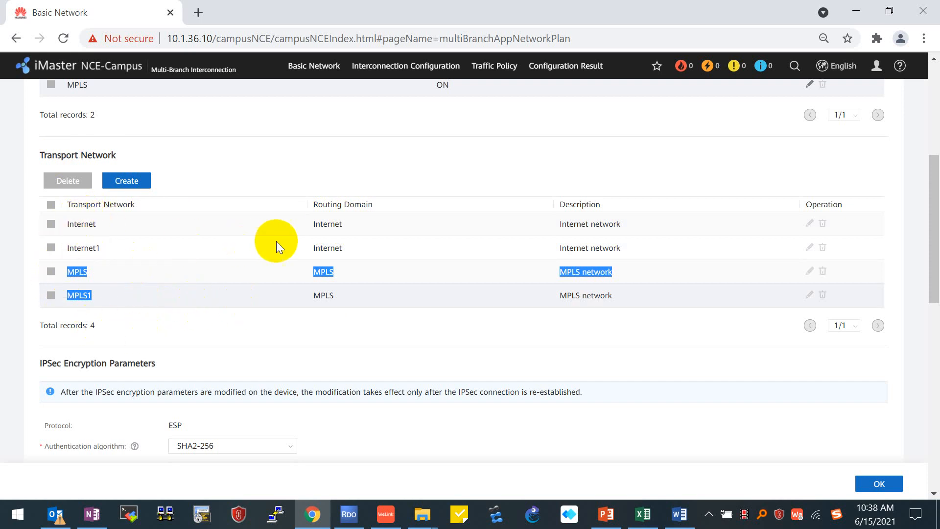
mouse_move(201, 318)
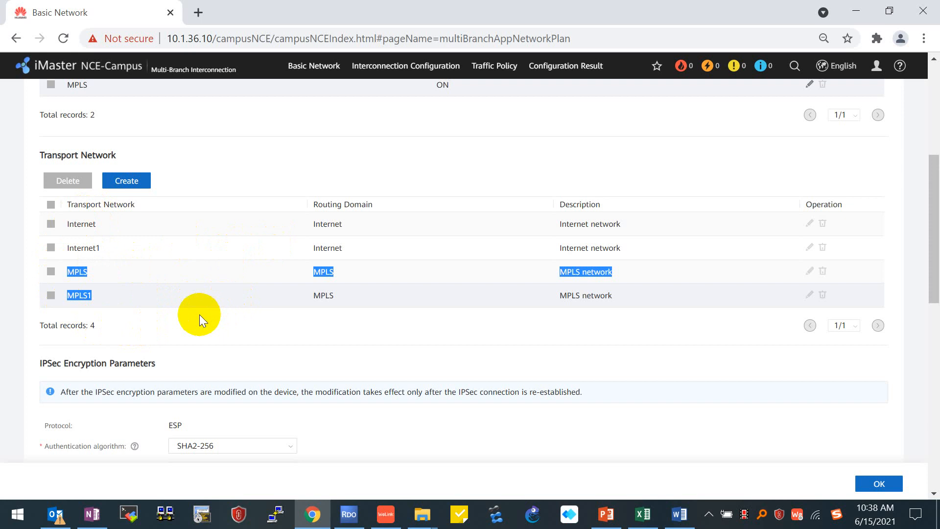
mouse_move(293, 341)
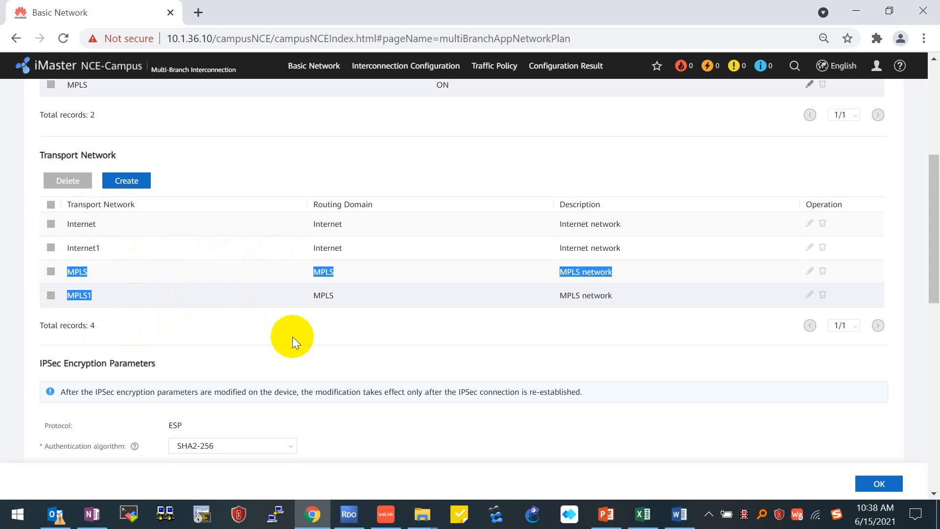
scroll("down", 3)
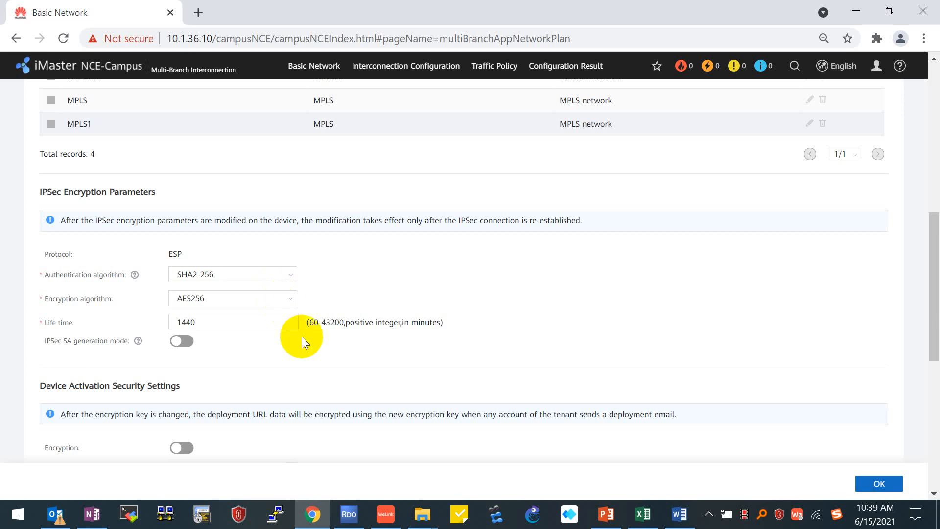
mouse_move(305, 347)
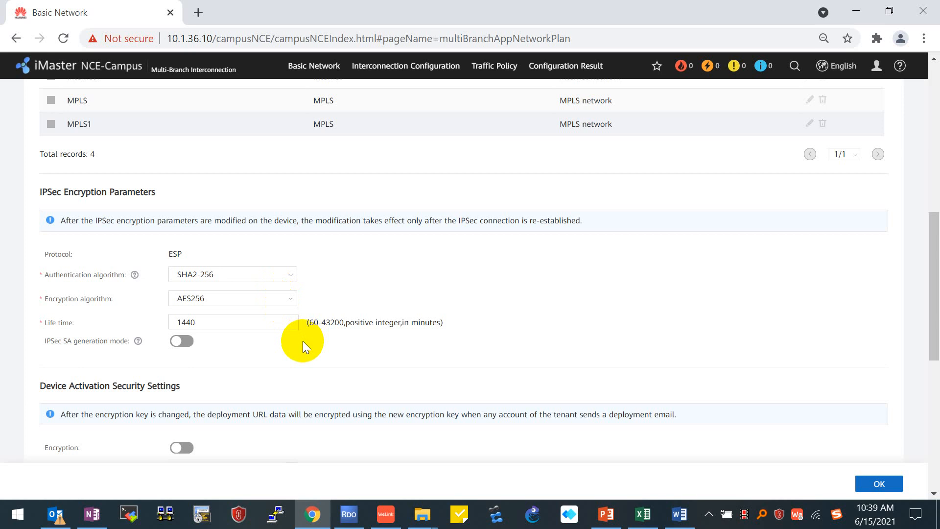
scroll("down", 3)
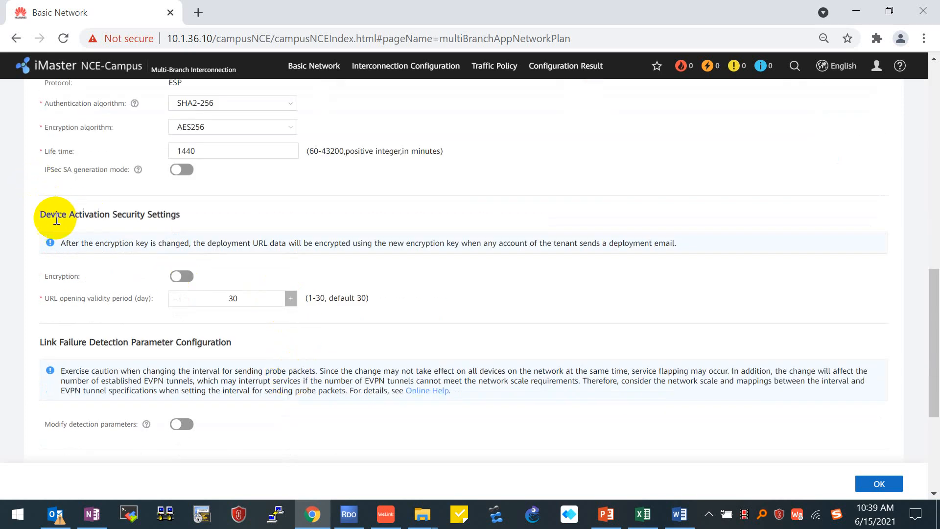
mouse_move(206, 216)
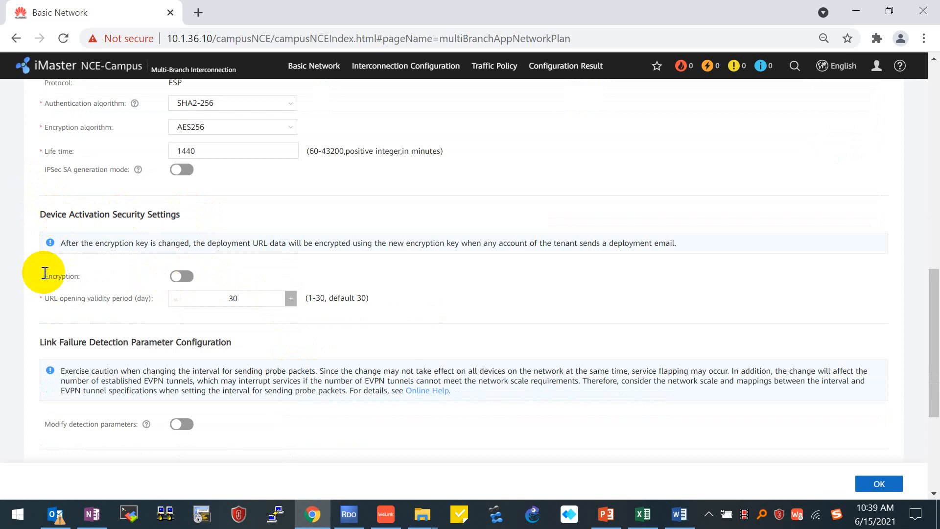
double_click(61, 276)
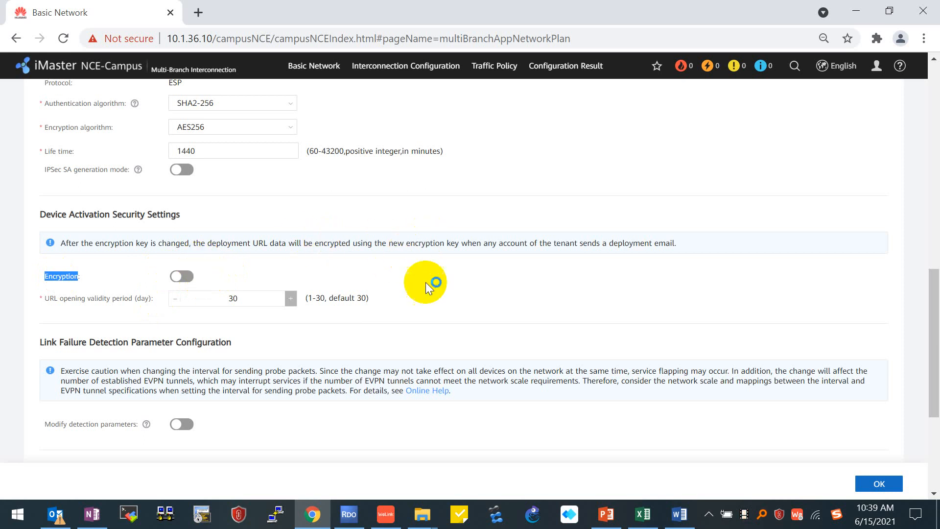
scroll("down", 3)
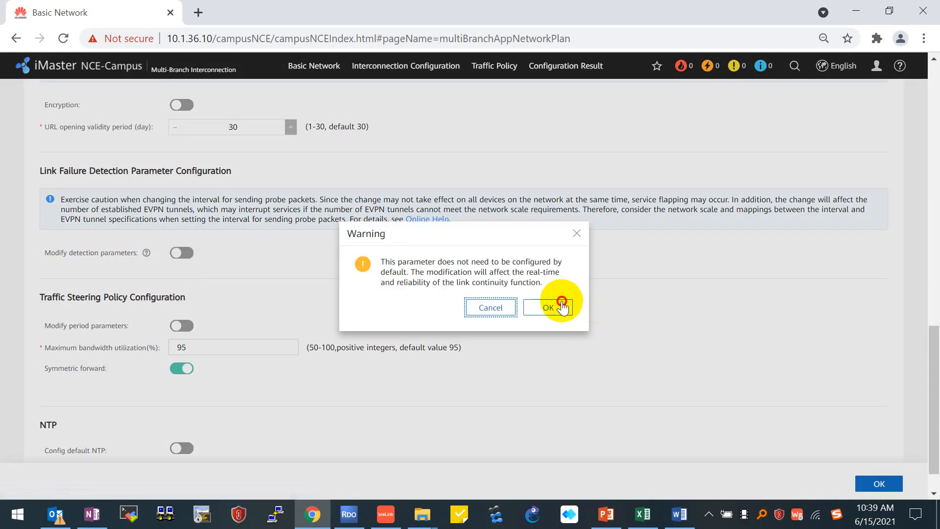
left_click(548, 307)
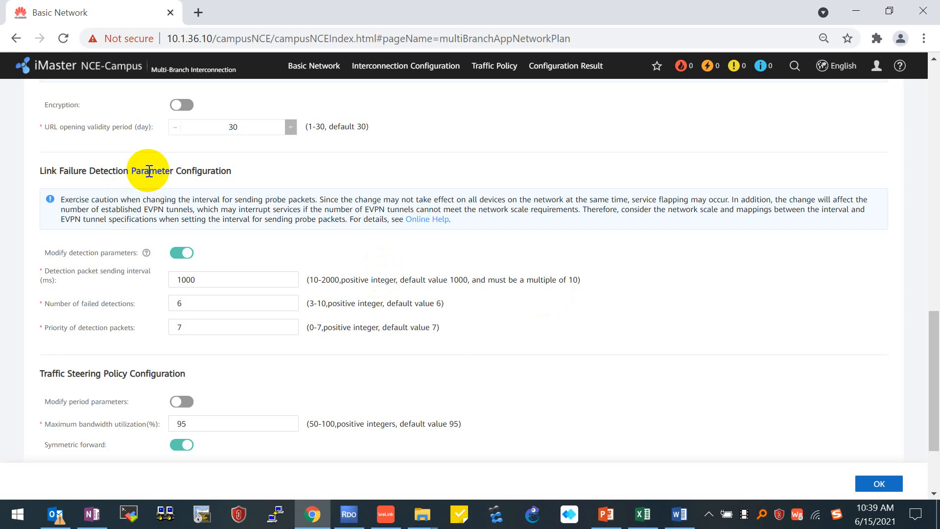
mouse_move(66, 282)
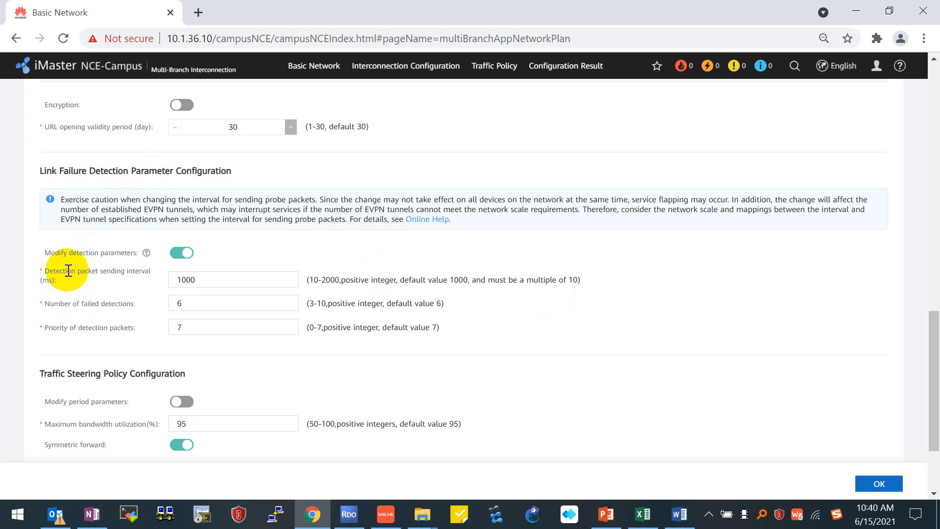
mouse_move(90, 274)
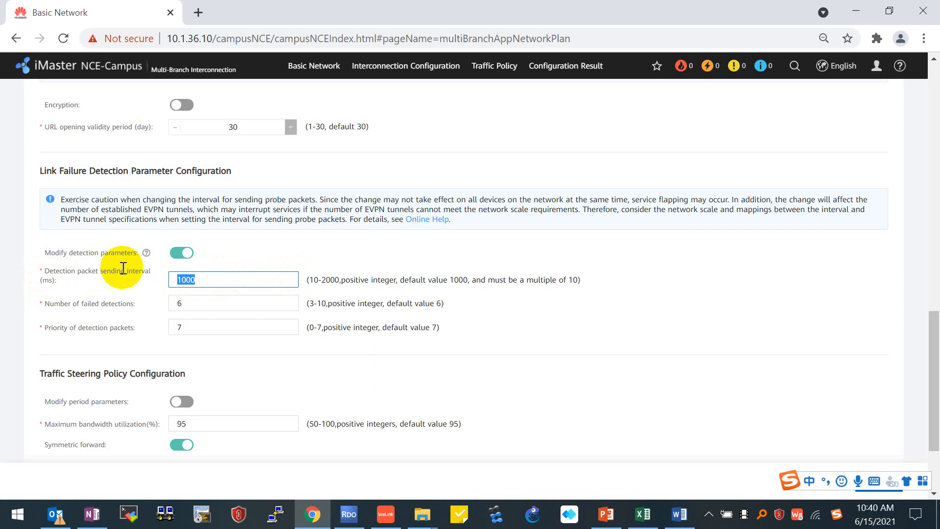
left_click(233, 302)
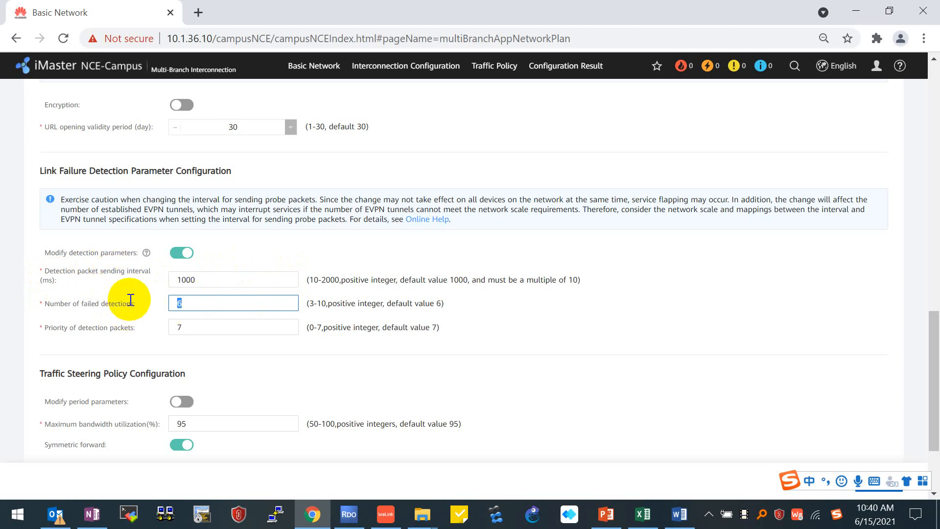
left_click(182, 253)
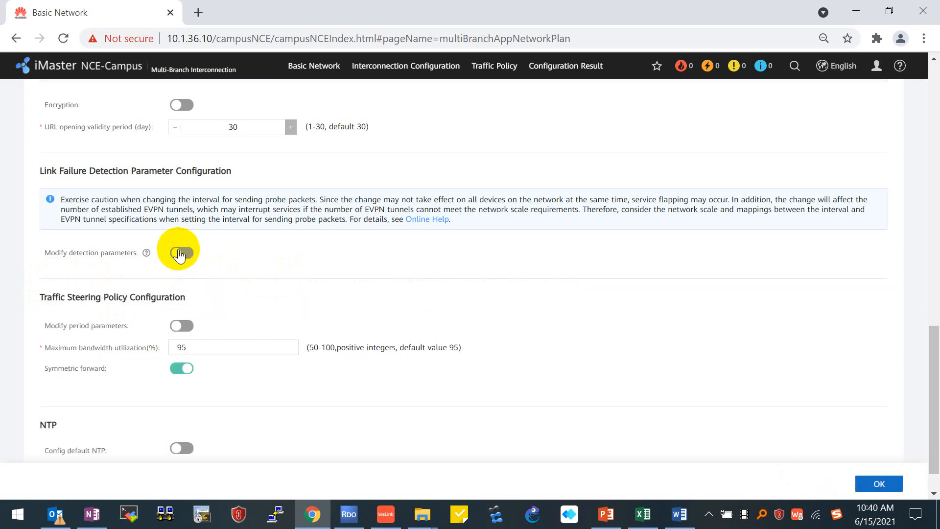
left_click(182, 252)
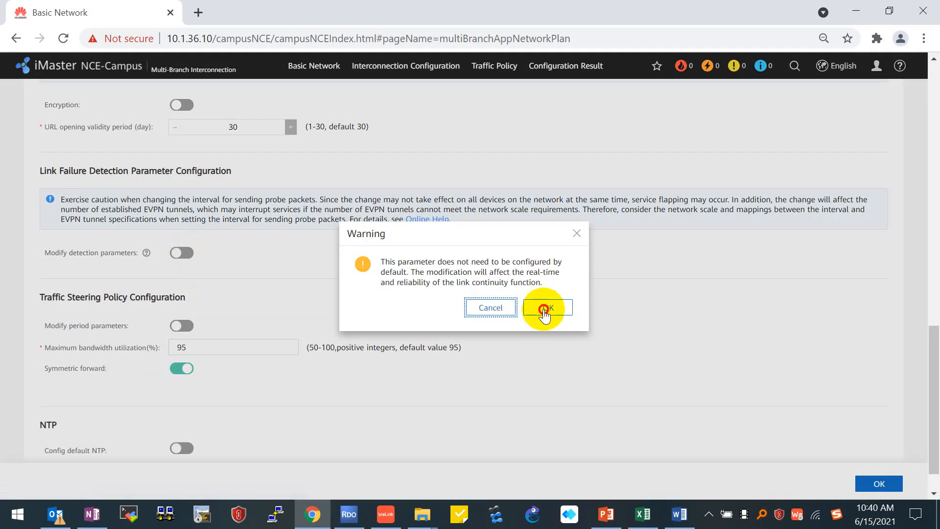
left_click(545, 307)
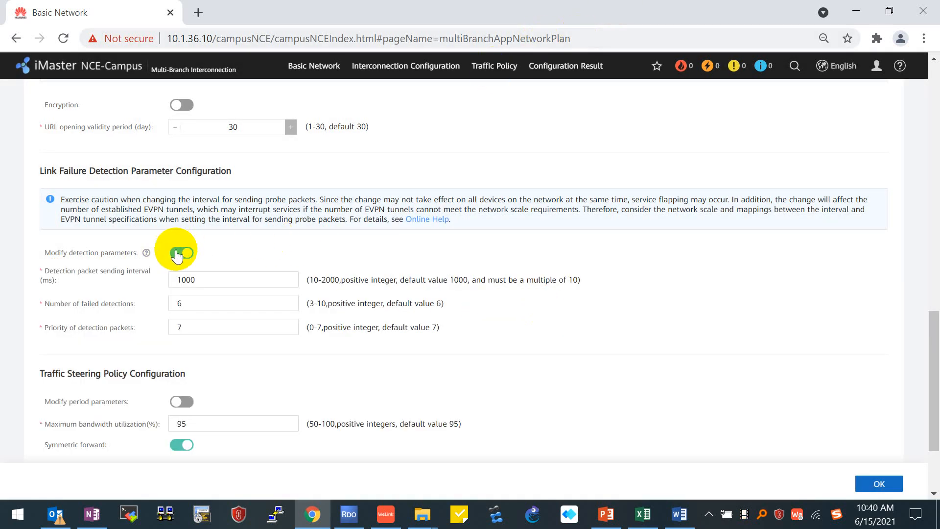
left_click(182, 252)
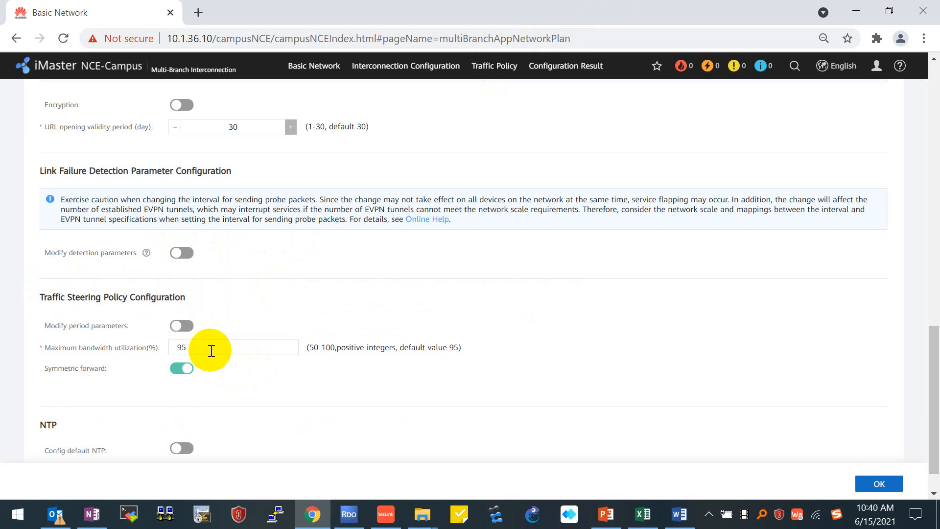
mouse_move(353, 307)
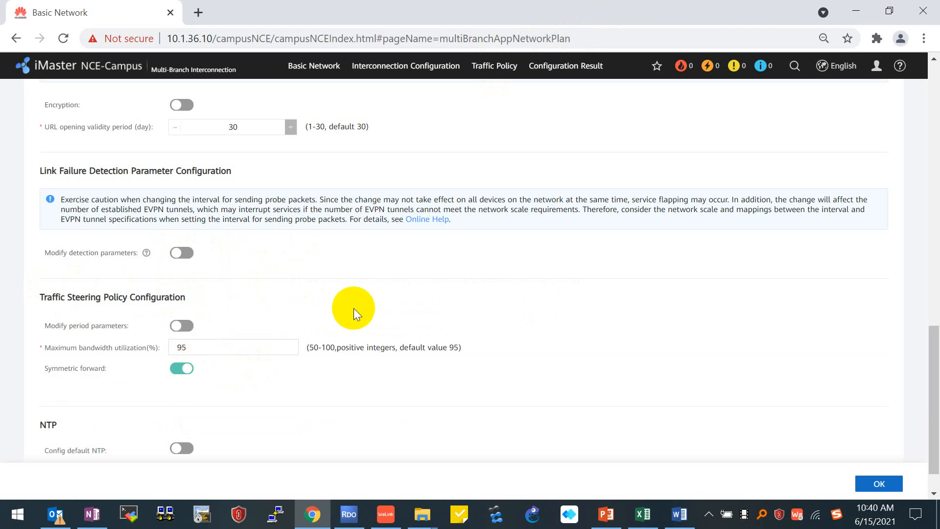
- Turn on Config default NTP to show its fields, then return to the Physical Network settings
scroll("down", 3)
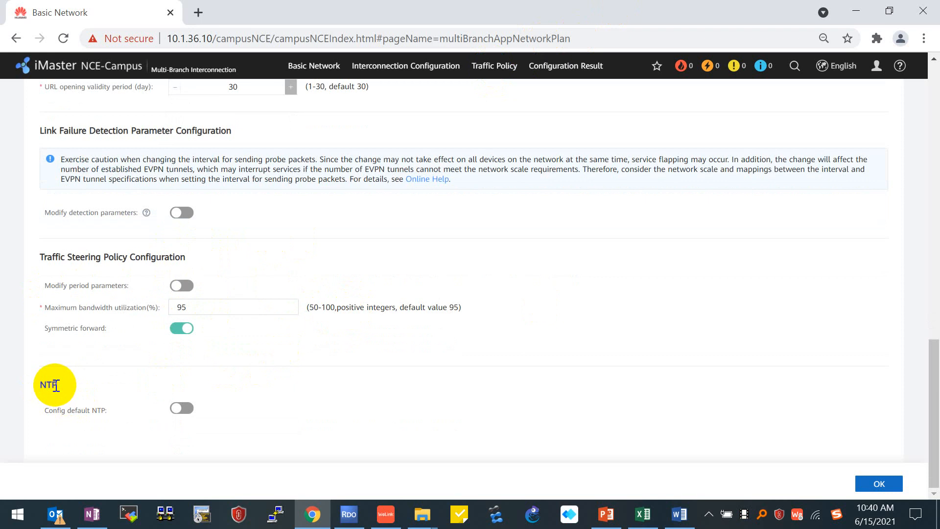
left_click(182, 408)
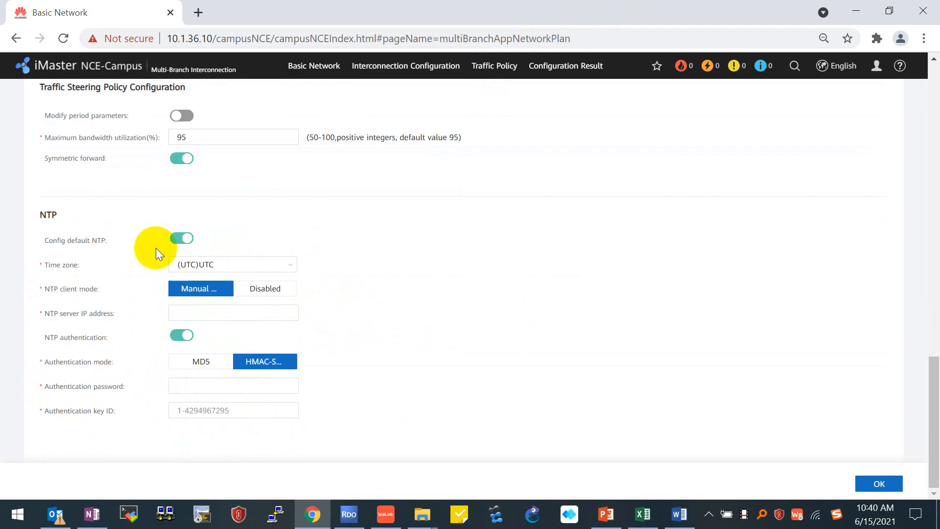
left_click(64, 131)
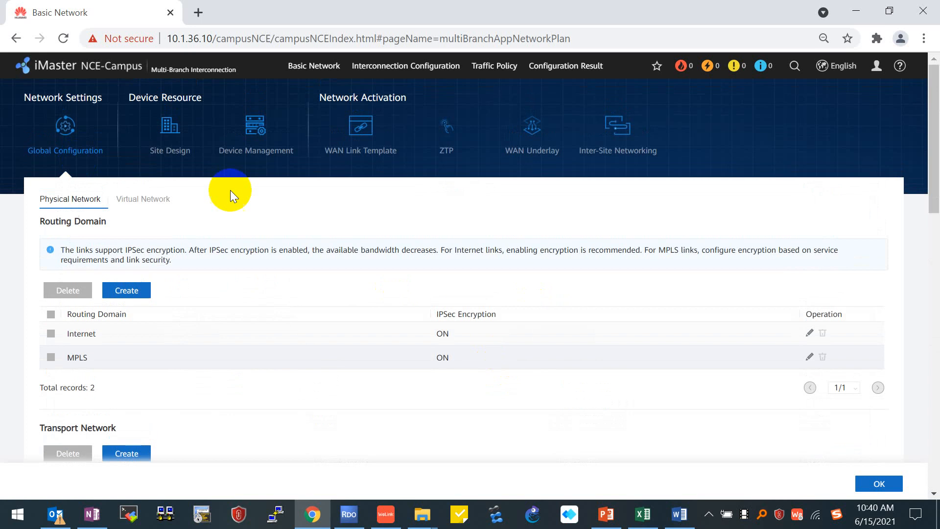
mouse_move(197, 233)
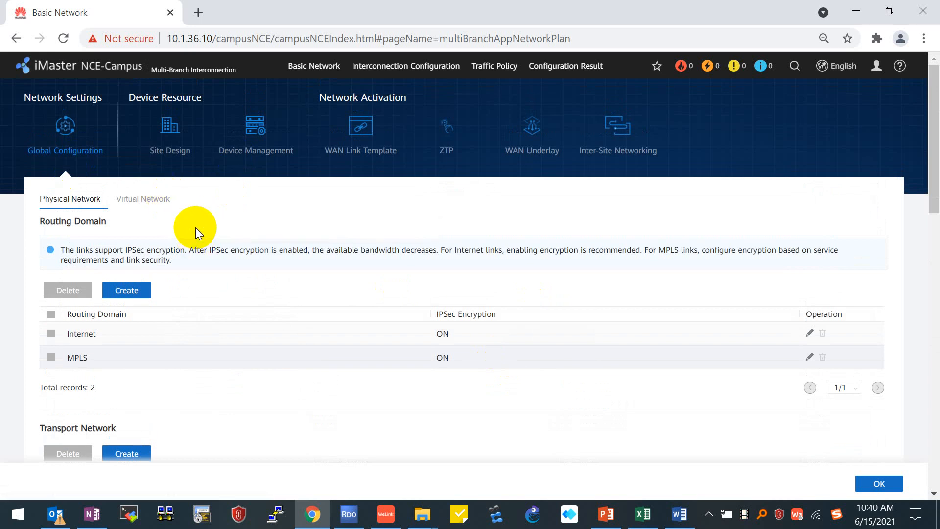
- Switch to the Virtual Network settings and review the BGP routing AS number 65001
left_click(143, 199)
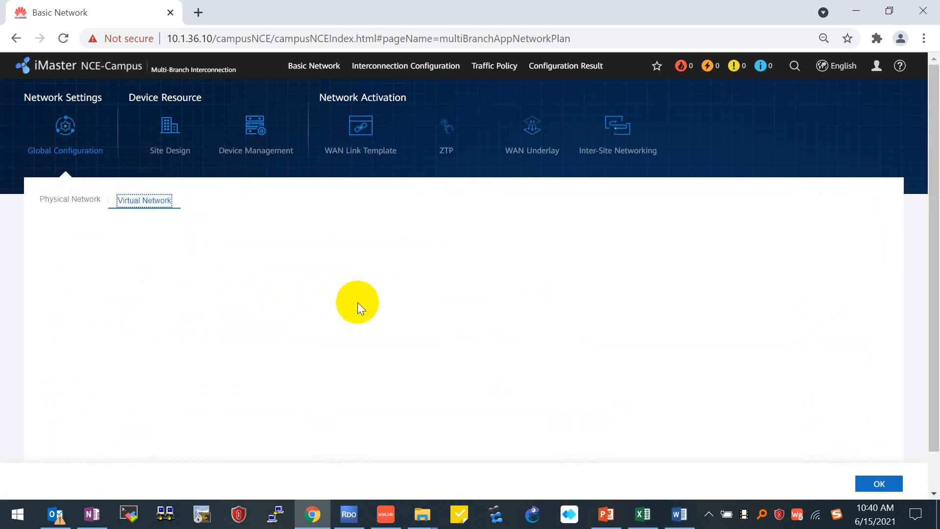
left_click(144, 200)
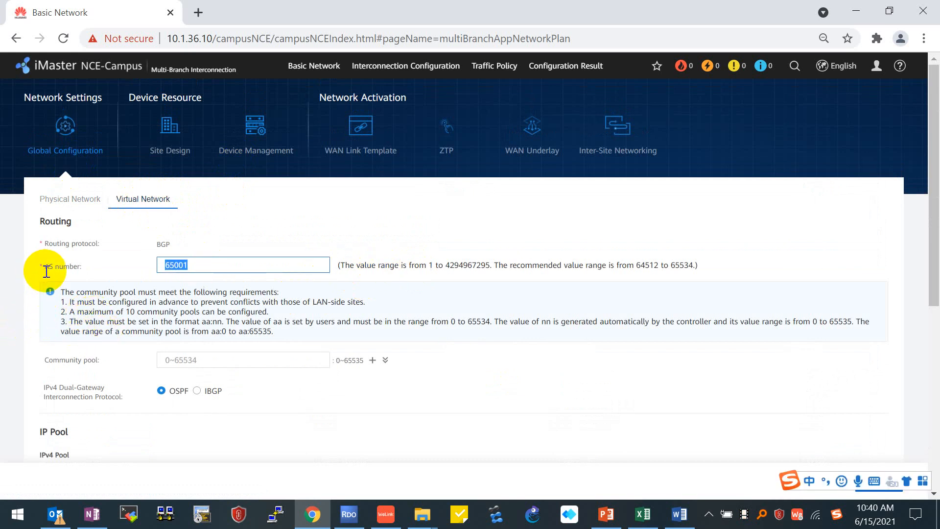
mouse_move(246, 233)
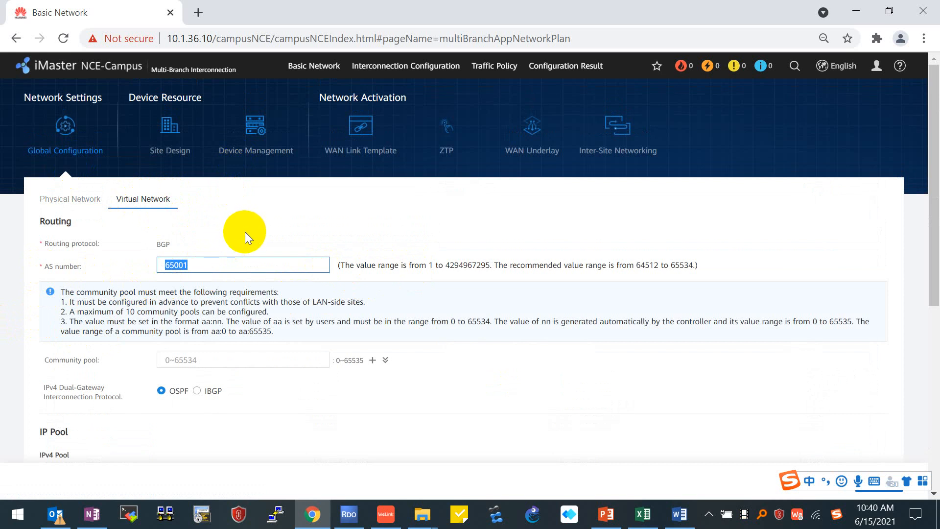
mouse_move(250, 240)
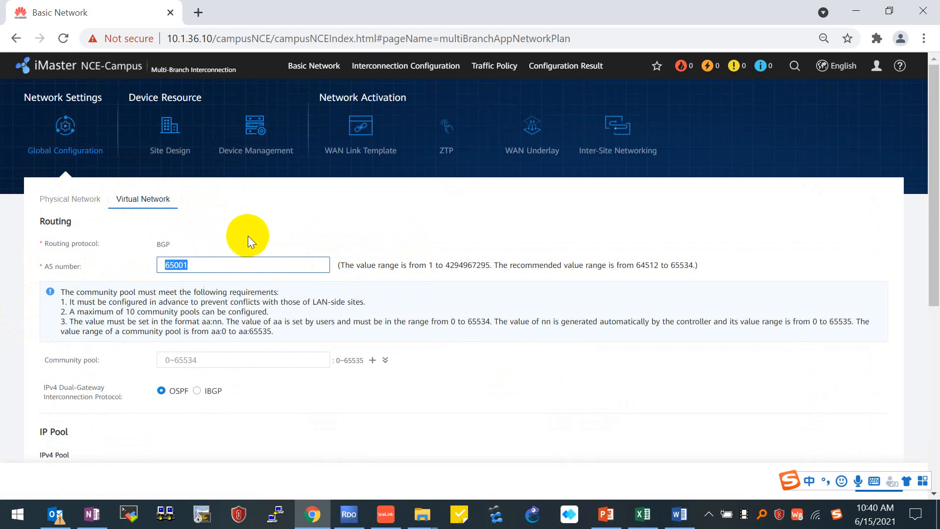
mouse_move(315, 295)
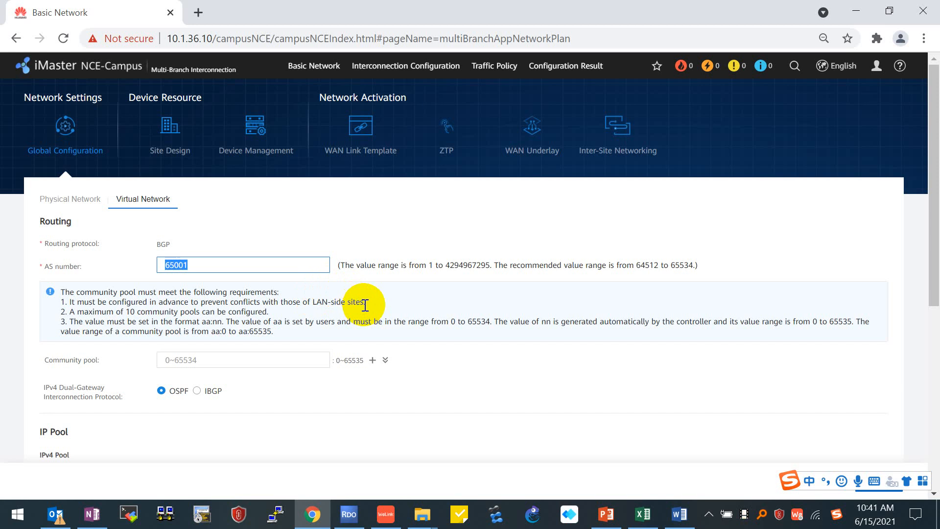
mouse_move(443, 323)
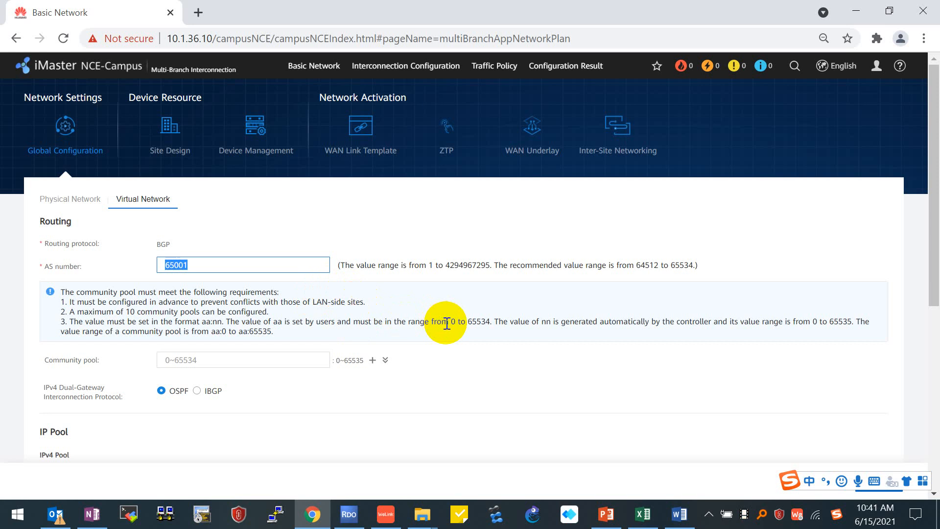
scroll("down", 3)
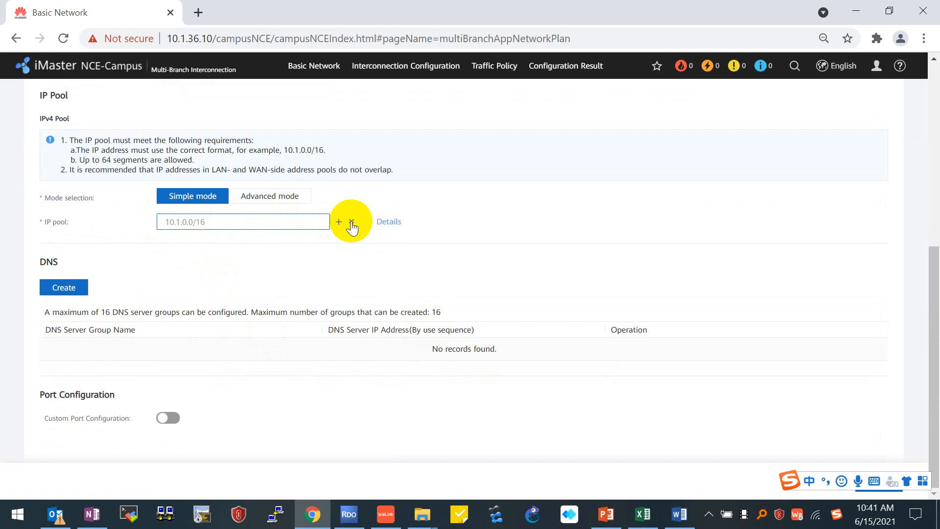
- Add 10.1.0.0/16 to the IP pool and collapse the pool segment list
left_click(353, 222)
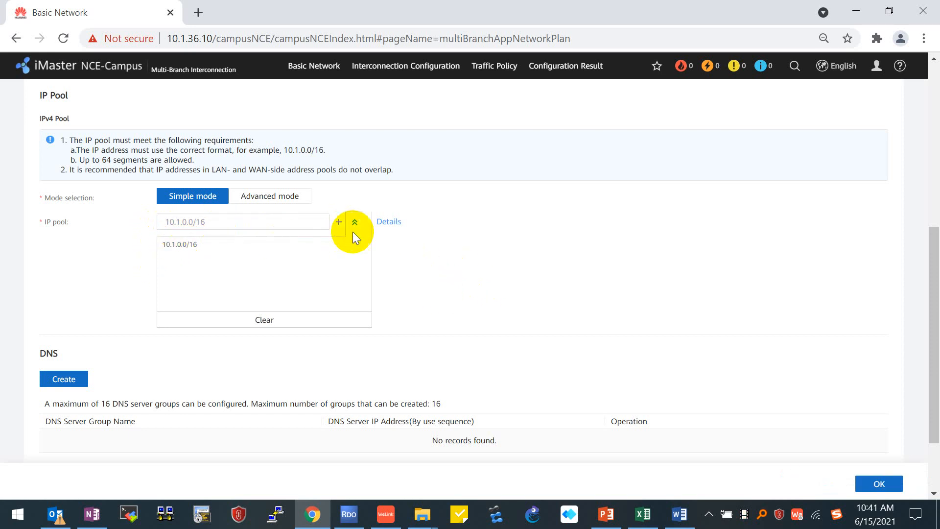
left_click(354, 221)
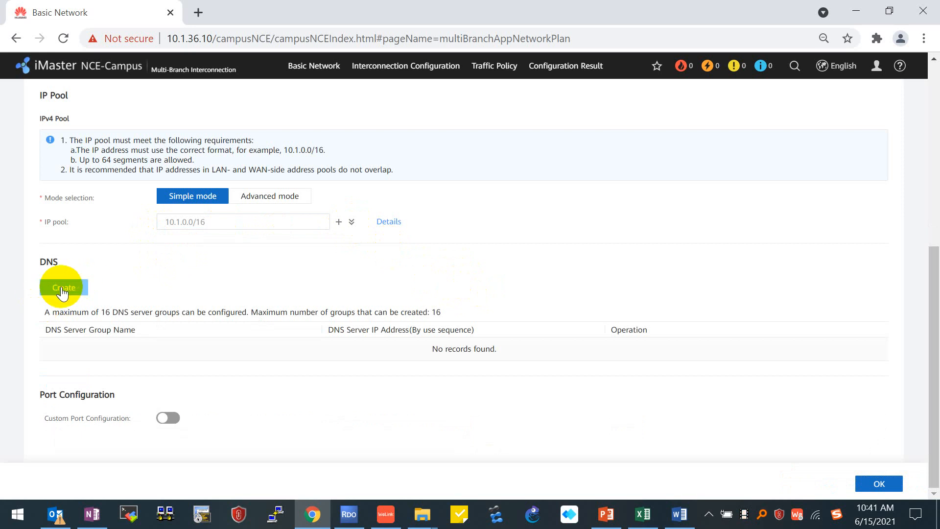
- Create DNS server group Wilson_DNS with server address 10.1.35.200
left_click(63, 287)
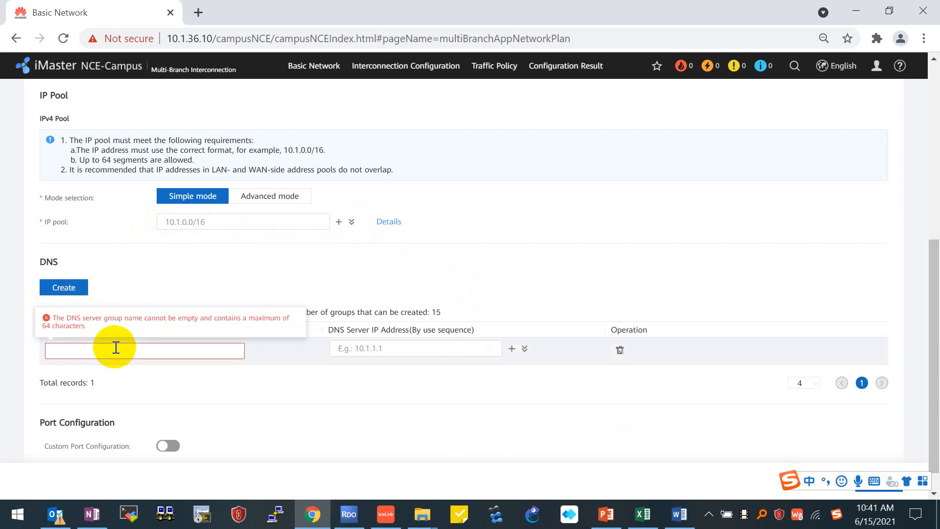
type("Wilson_DNS")
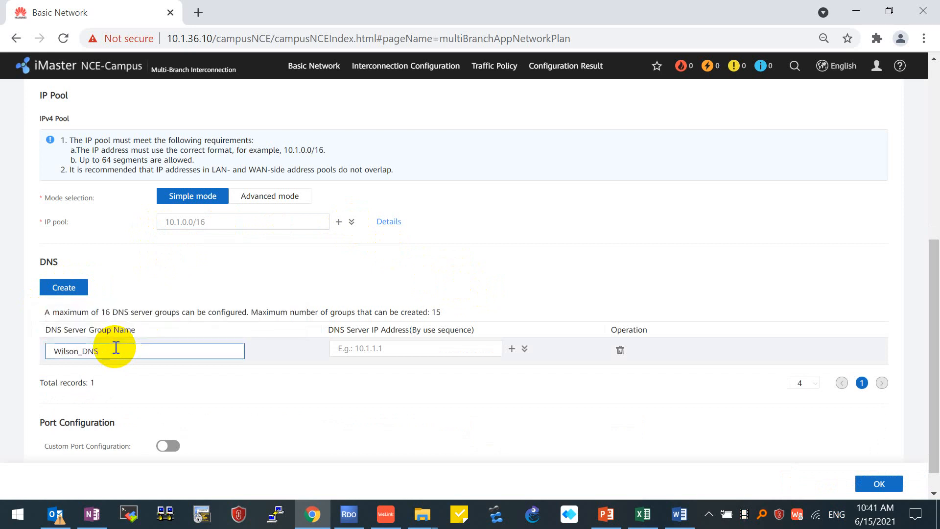
left_click(415, 348)
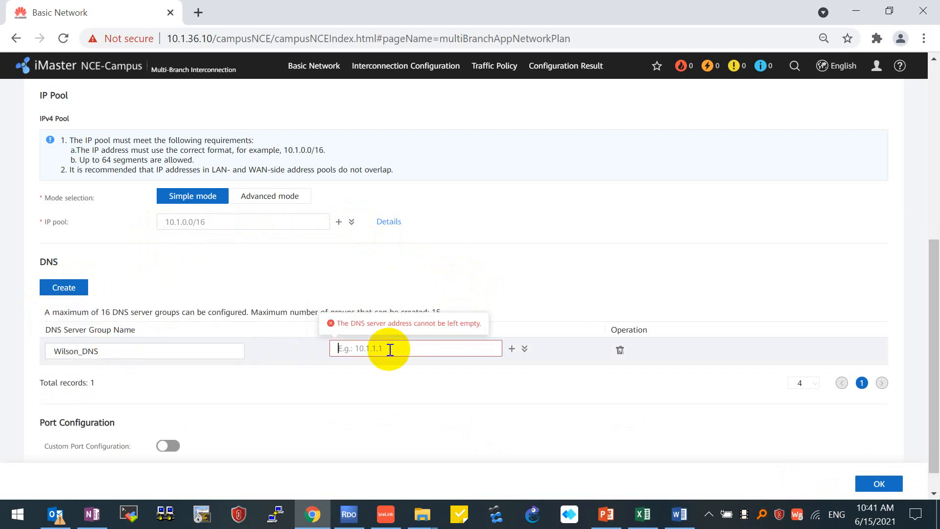
type("10.1.35.200")
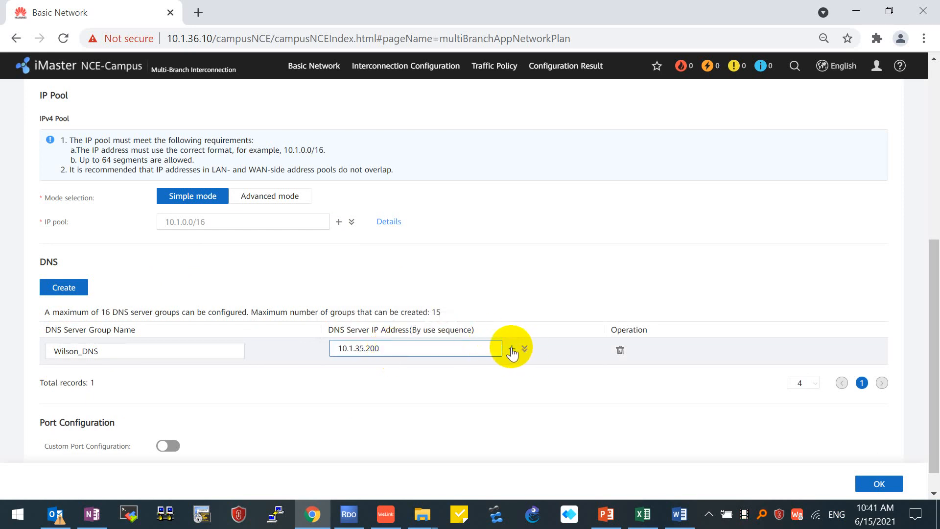
left_click(523, 348)
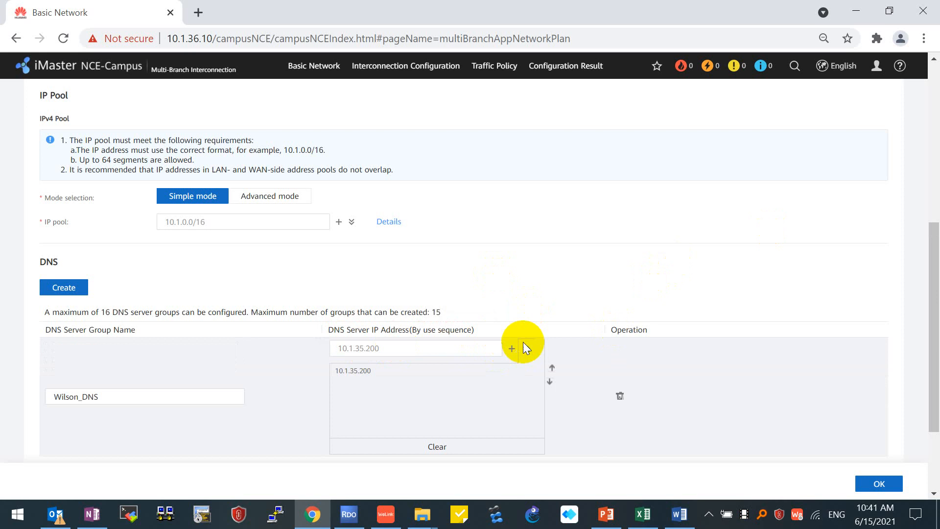
left_click(523, 349)
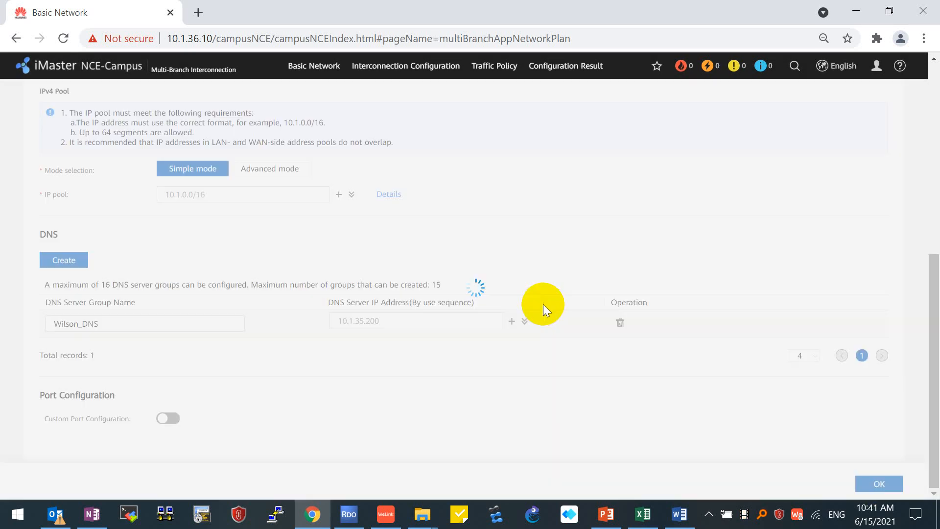
- Apply the global configuration and acknowledge the success message
left_click(879, 483)
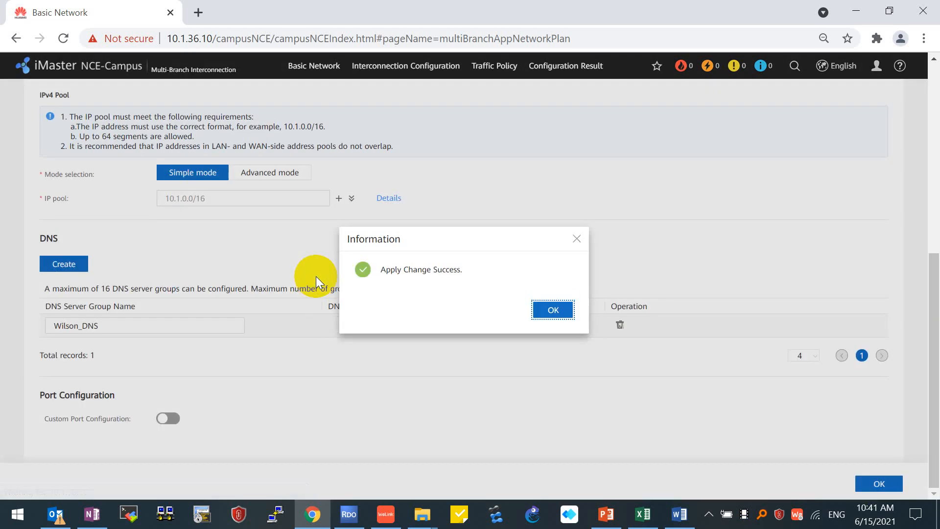
left_click(552, 310)
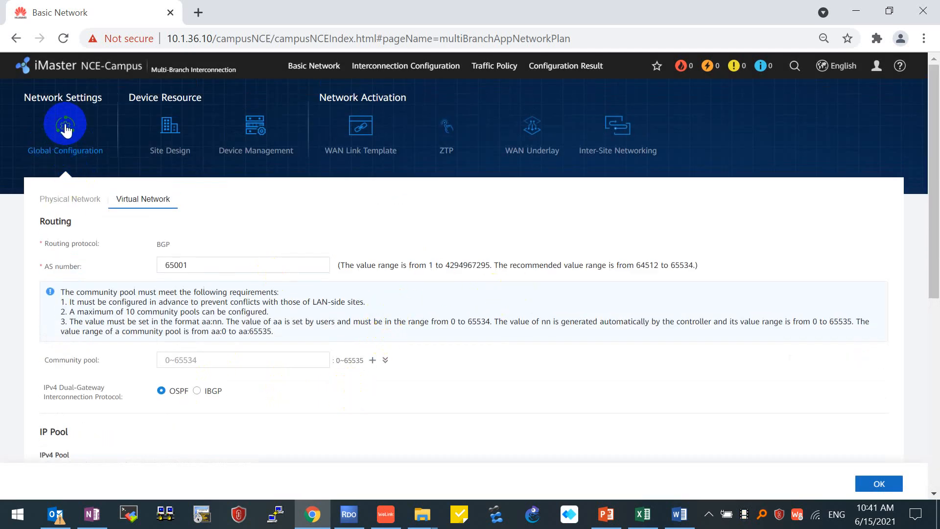
mouse_move(124, 179)
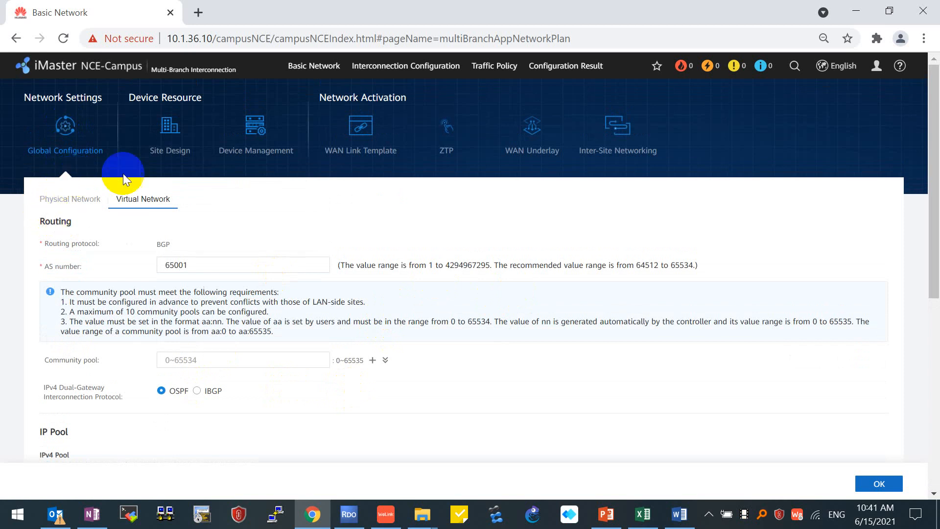
- Go to Site Design and start creating a new site
left_click(170, 131)
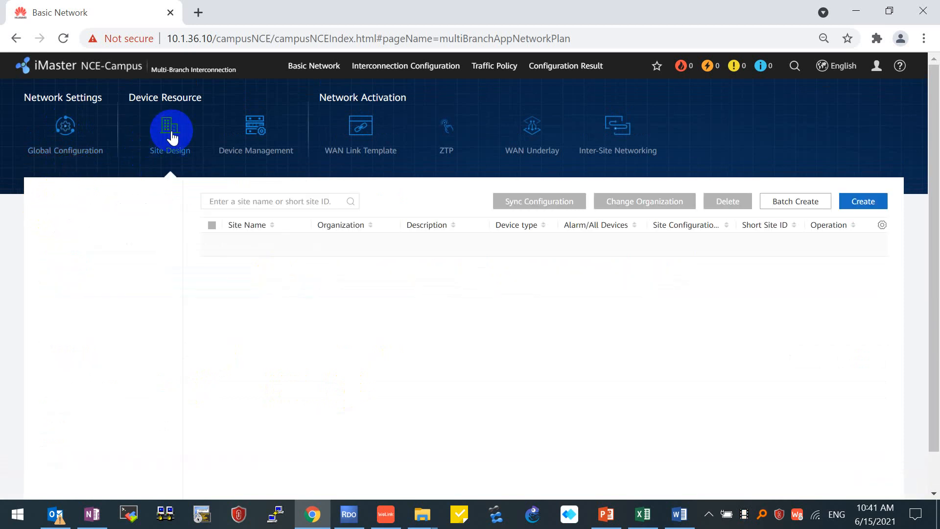
left_click(170, 131)
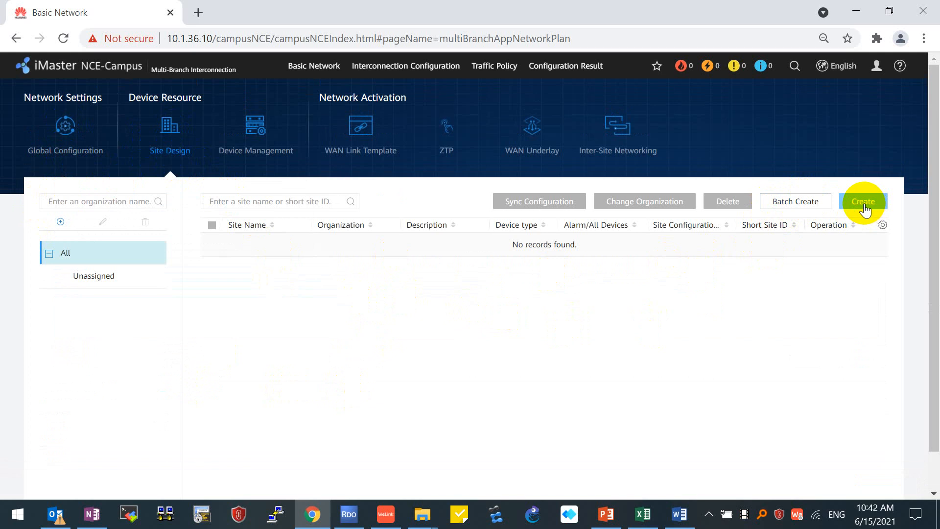
left_click(863, 200)
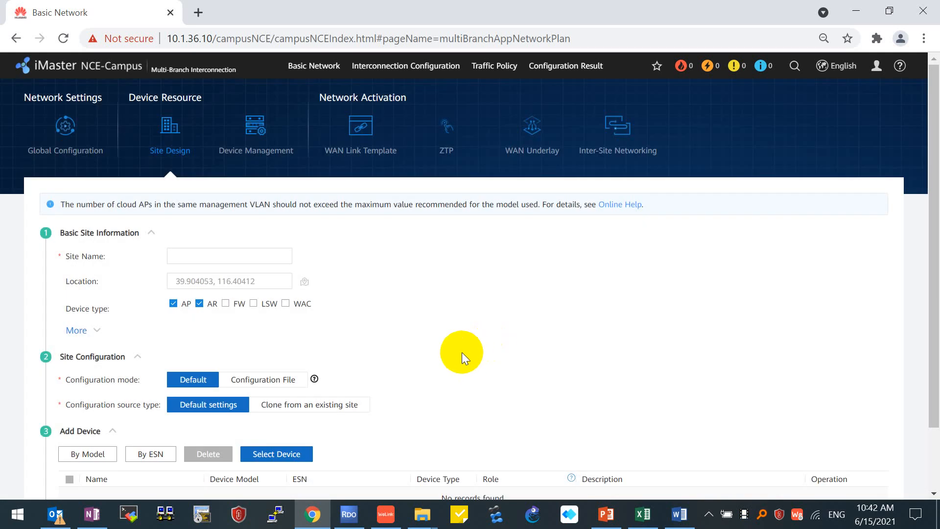
- Create site 'test' allowing AP, AR, LSW and FW devices and acknowledge the success message
type("test")
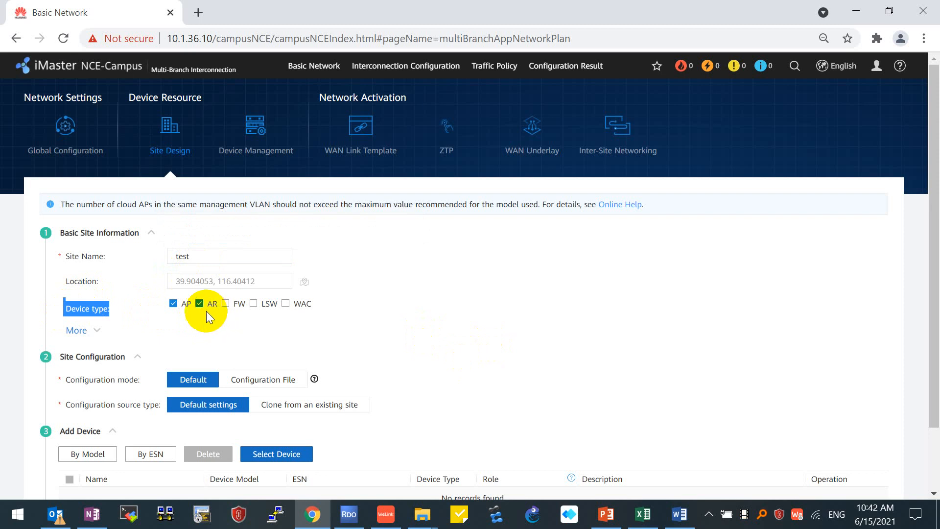
left_click(173, 304)
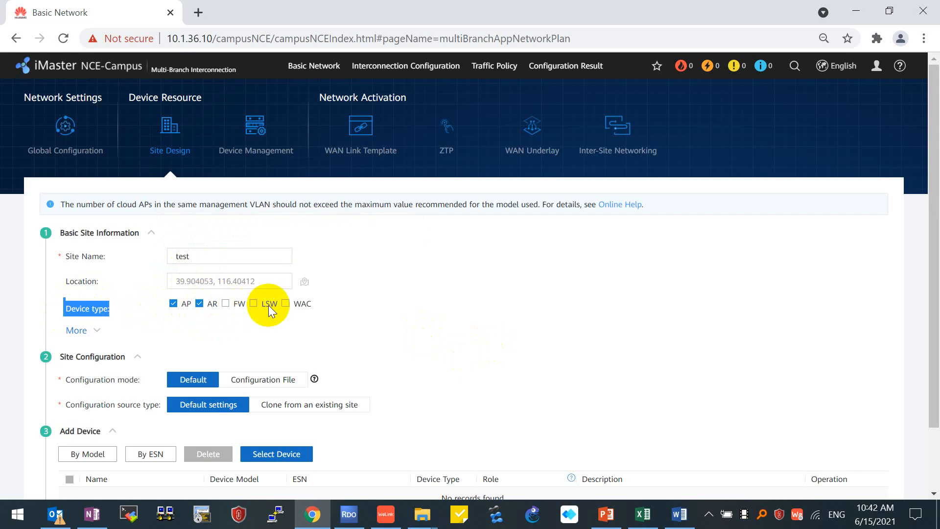
left_click(253, 302)
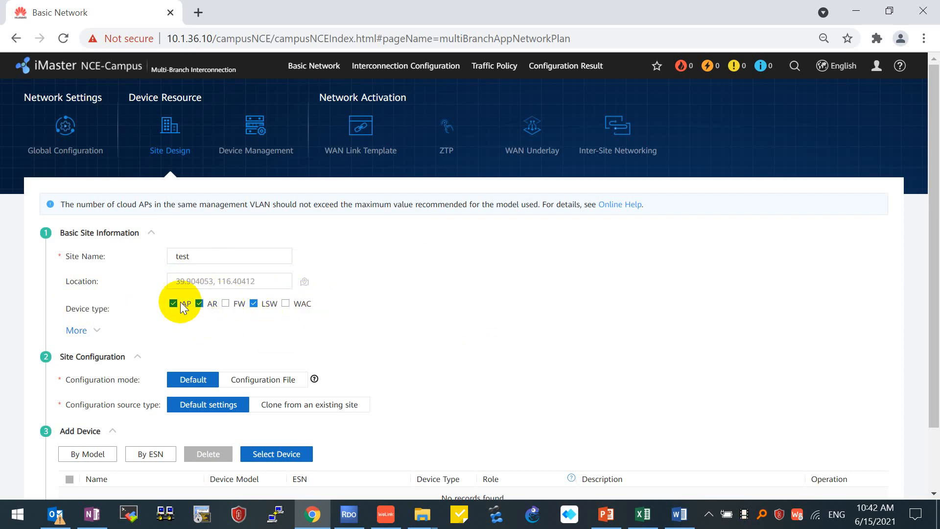
left_click(253, 303)
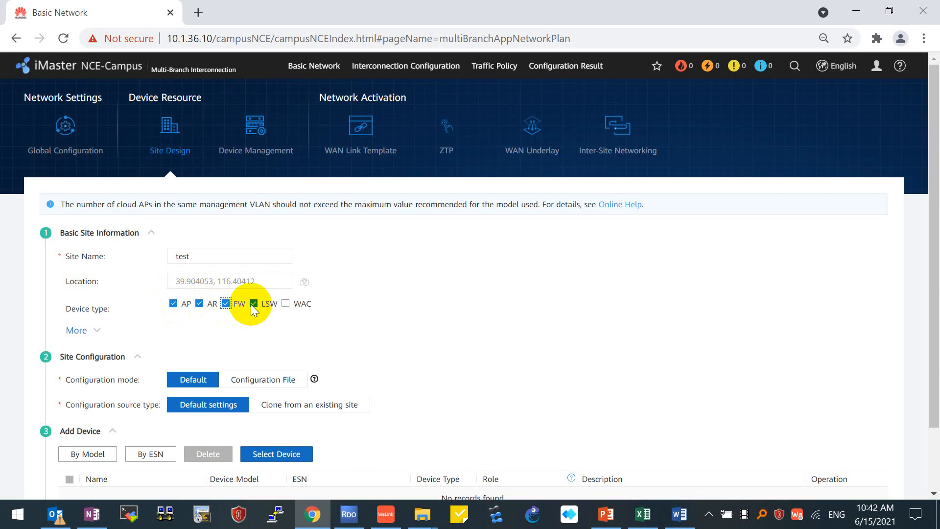
scroll("down", 3)
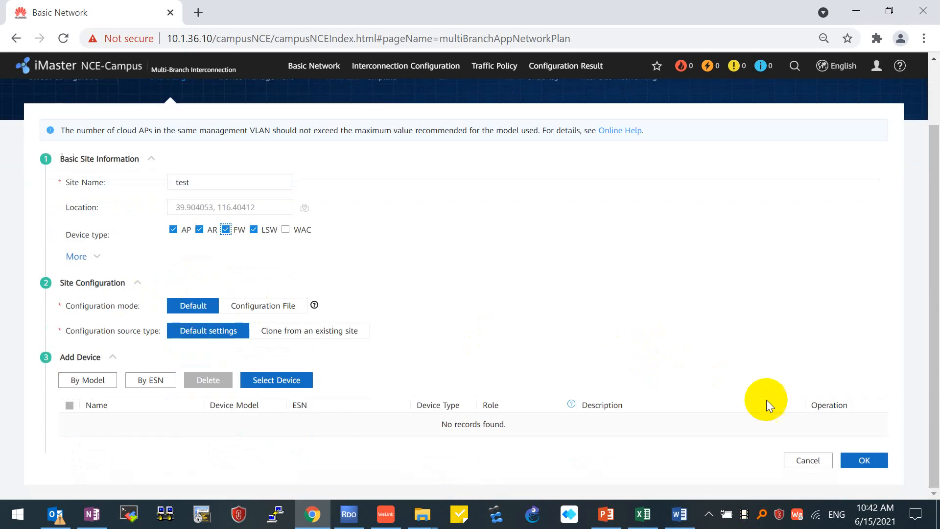
left_click(864, 460)
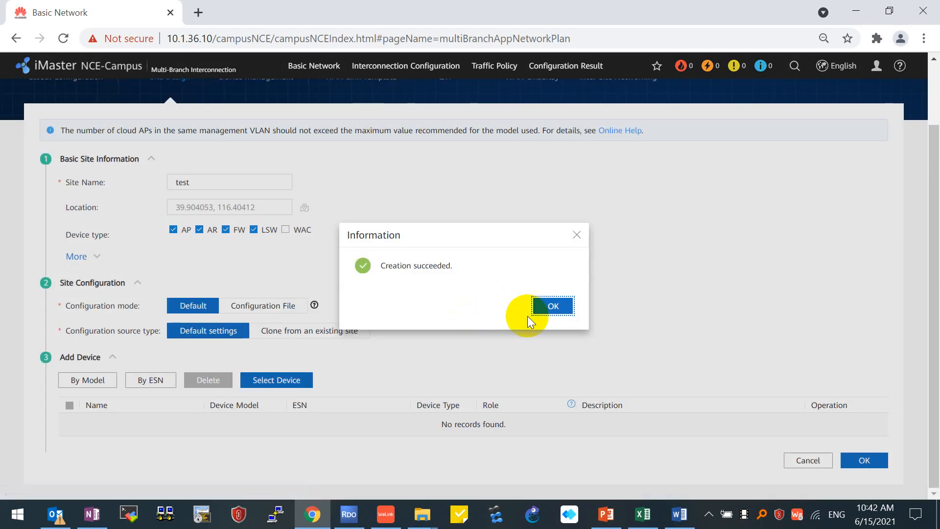
left_click(552, 306)
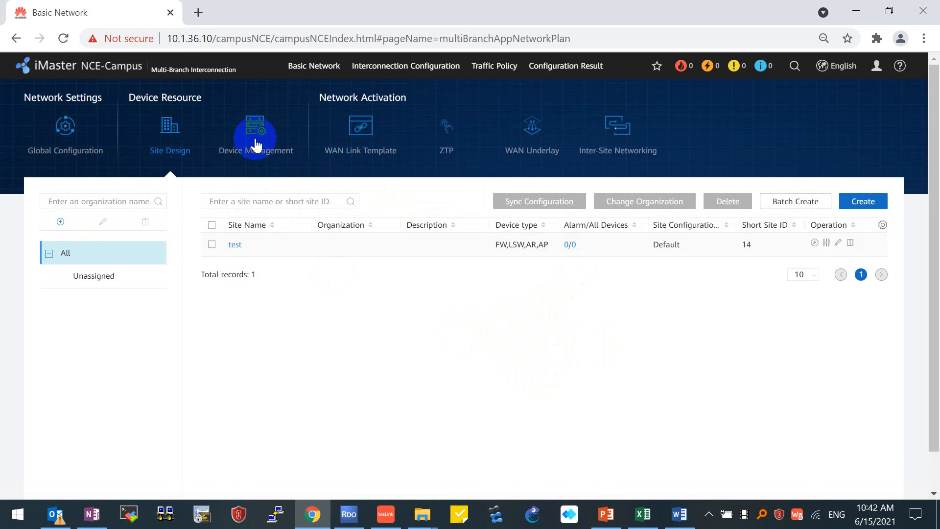
- In Device Management select the test site and start Add Device, showing the NETCONF batch import form
left_click(256, 135)
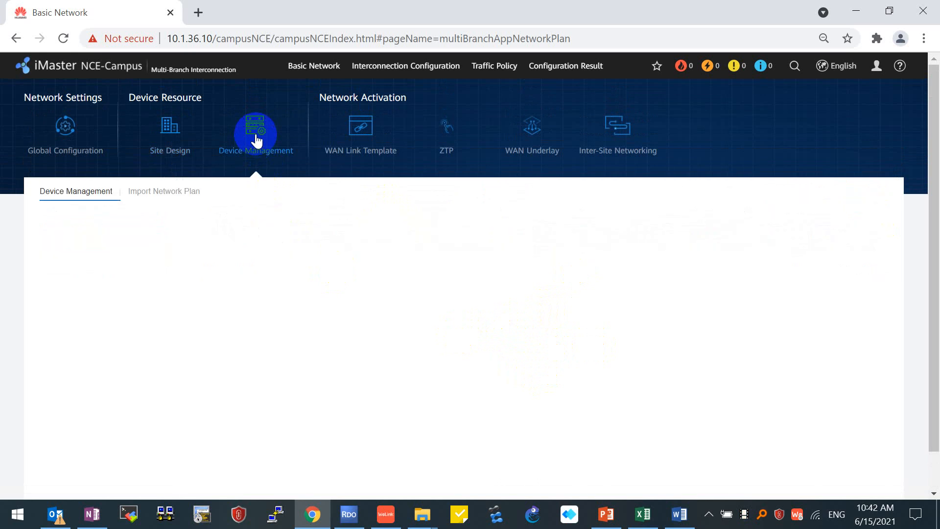
left_click(255, 126)
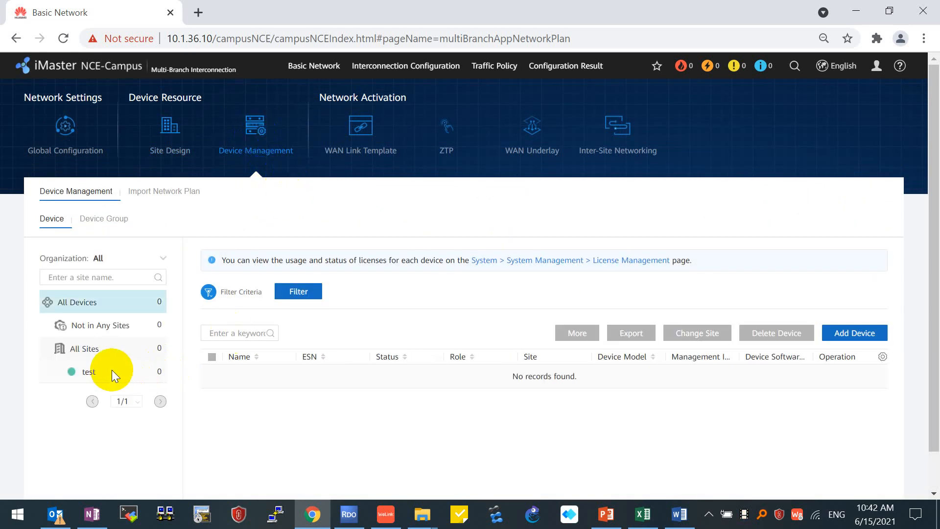
left_click(88, 371)
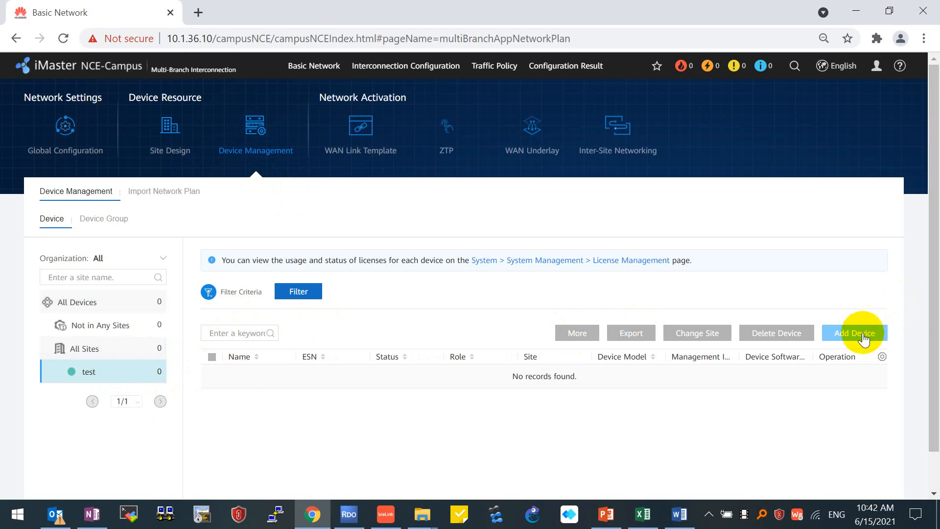
left_click(854, 333)
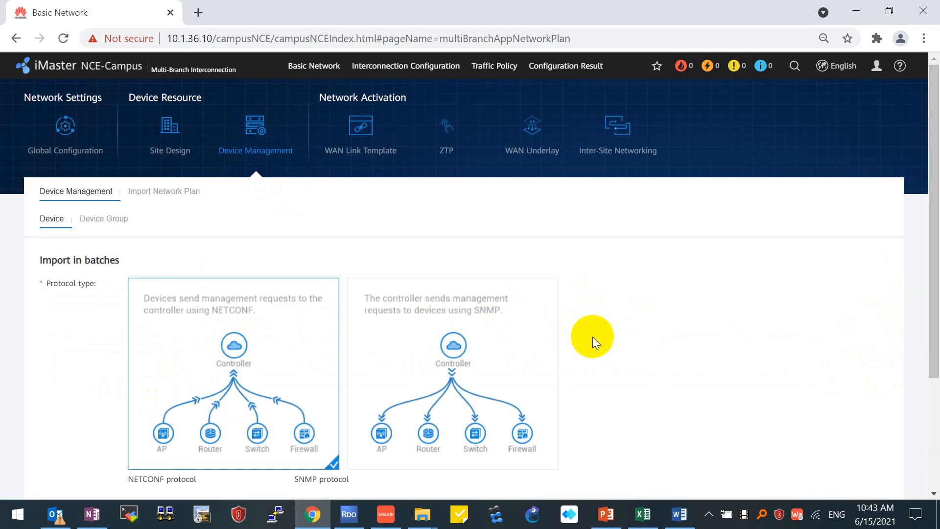
mouse_move(585, 357)
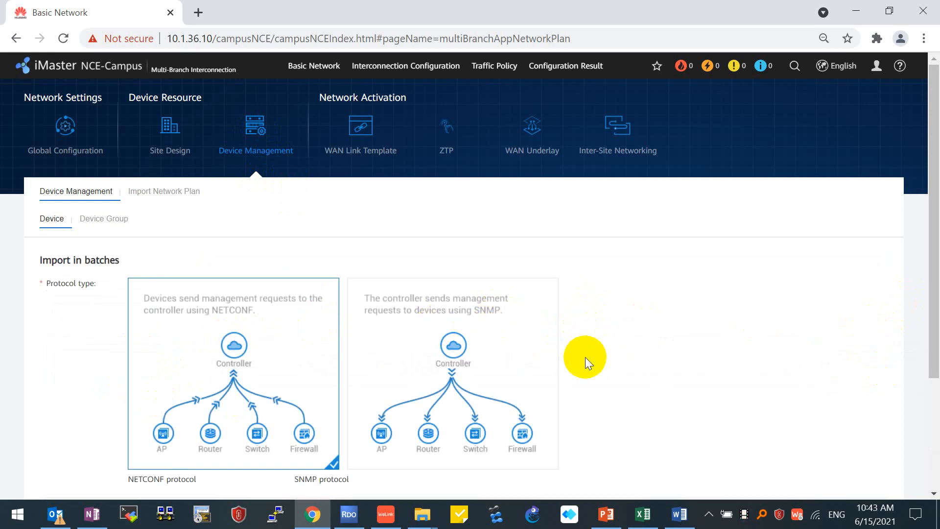
scroll("down", 3)
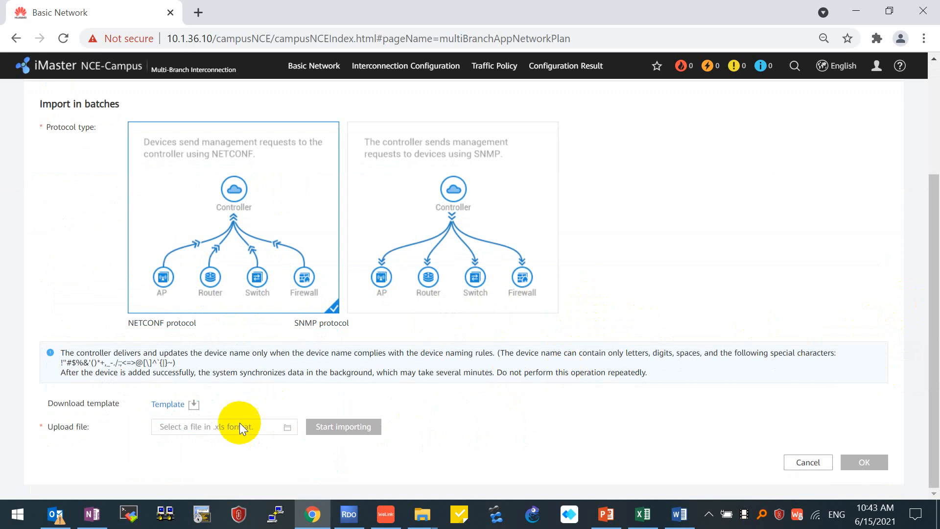
mouse_move(173, 404)
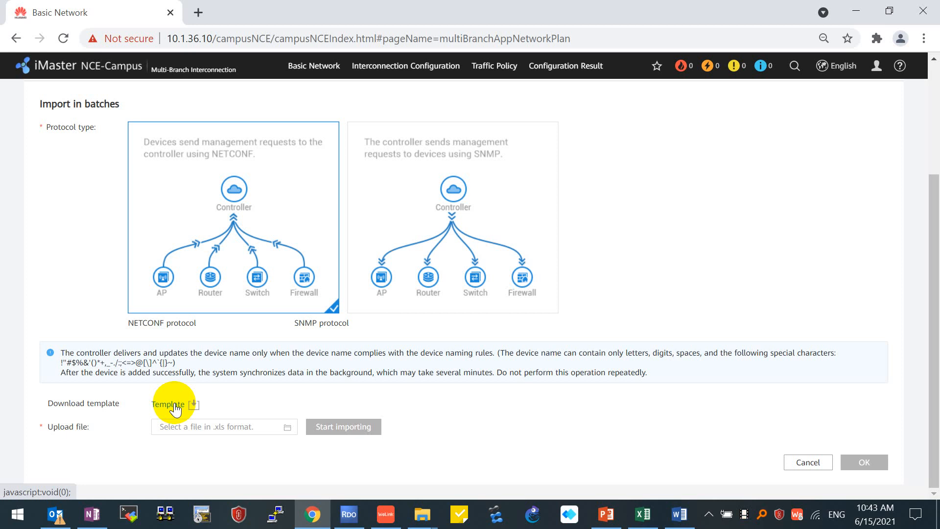
mouse_move(111, 400)
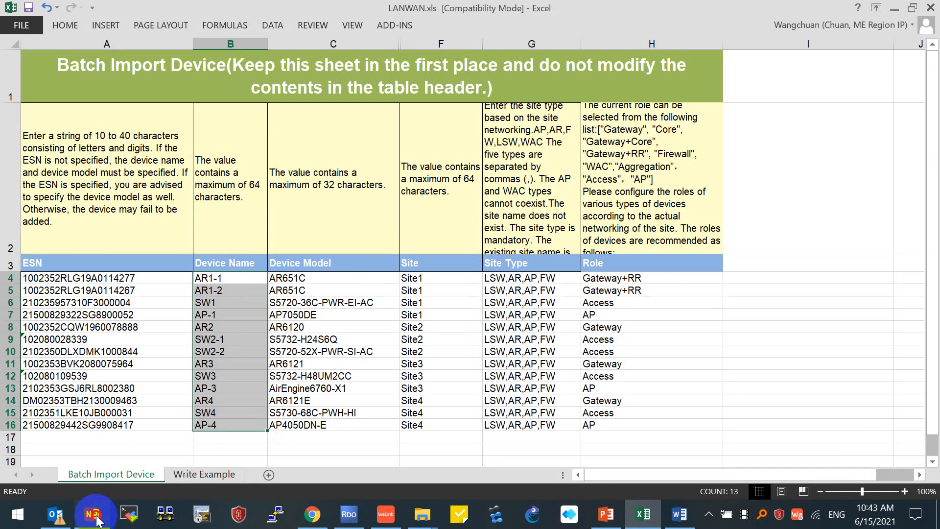
- Review the 13 device names in LANWAN.xls against the topology notes and return to the controller
left_click(92, 514)
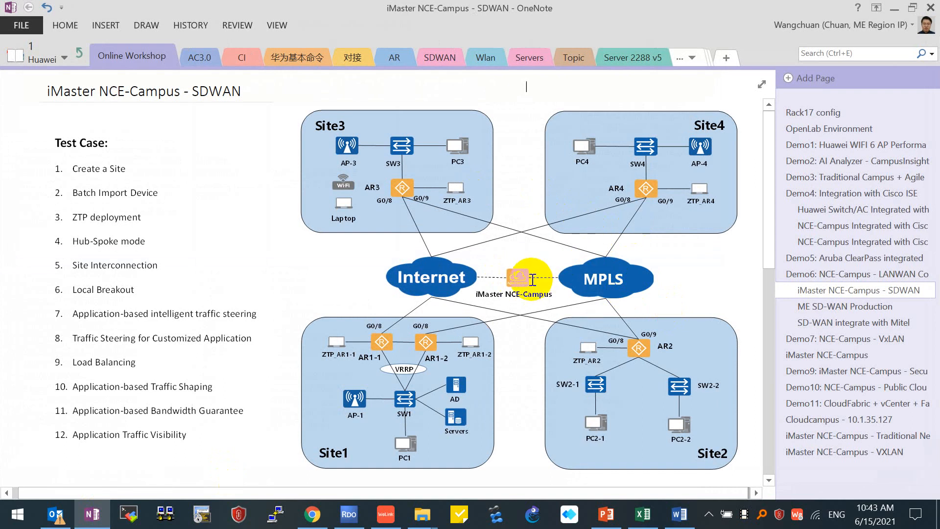
left_click(641, 515)
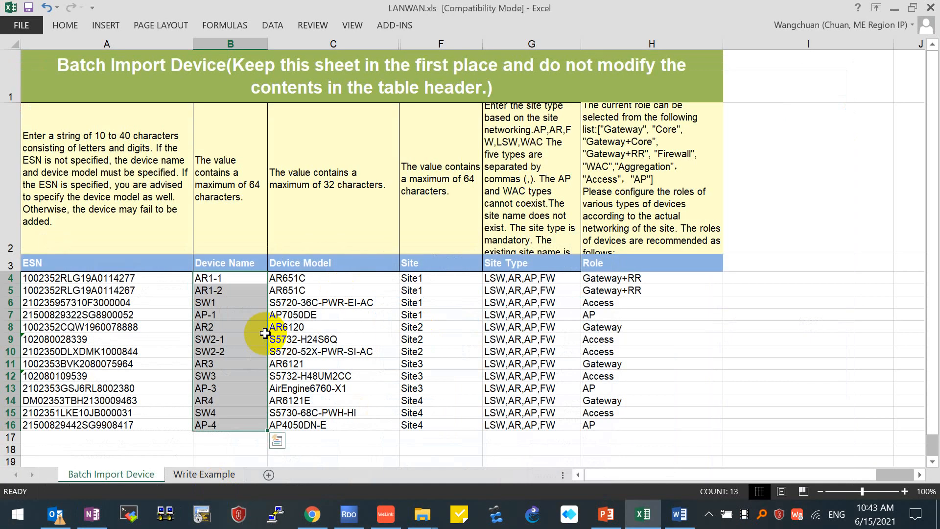
left_click(333, 327)
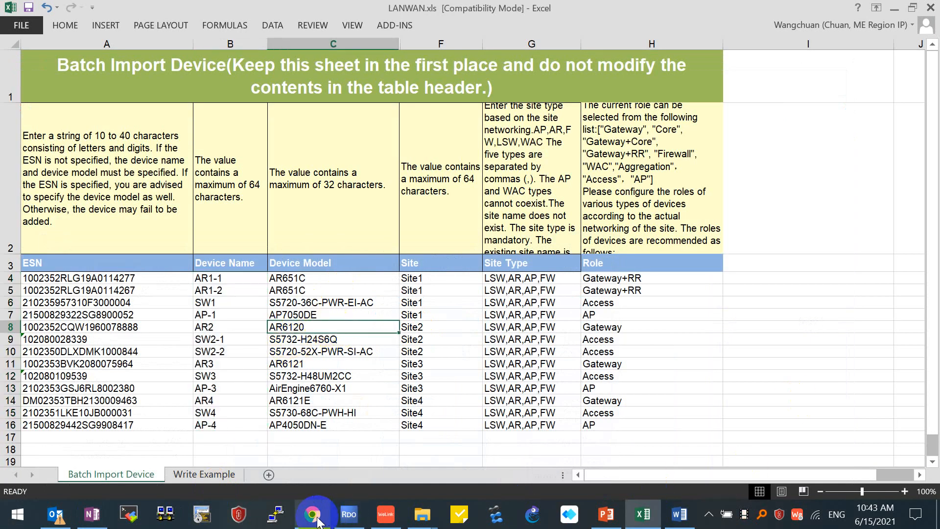
left_click(312, 514)
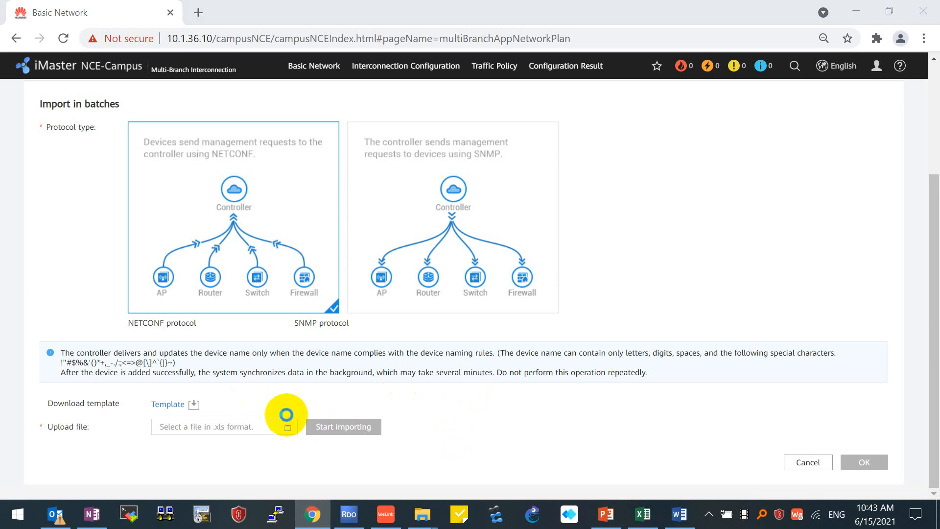
- Upload LANWAN.xls and start importing, creating all 13 devices successfully
left_click(287, 427)
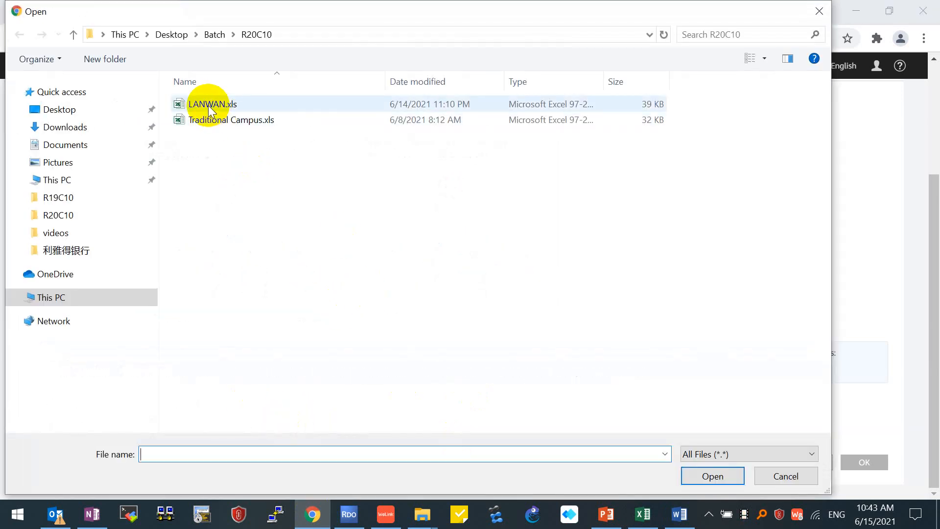
left_click(712, 475)
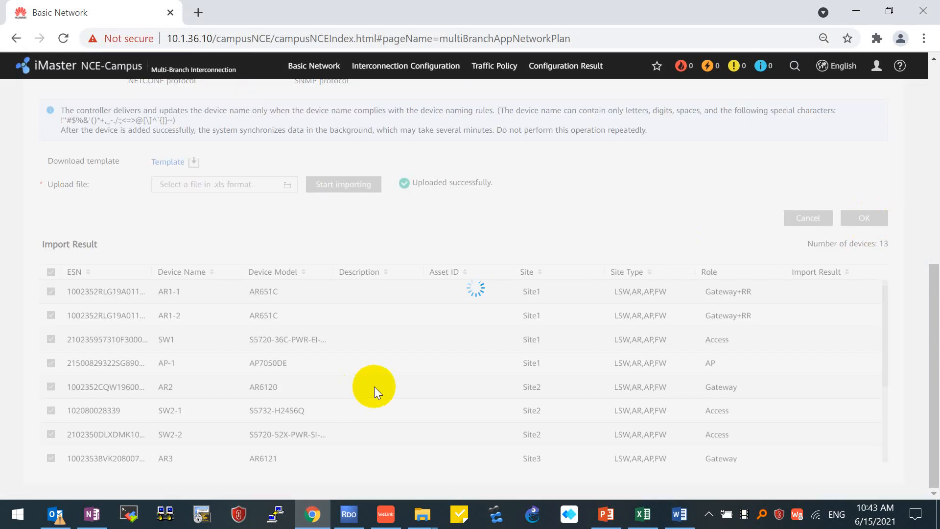
mouse_move(484, 380)
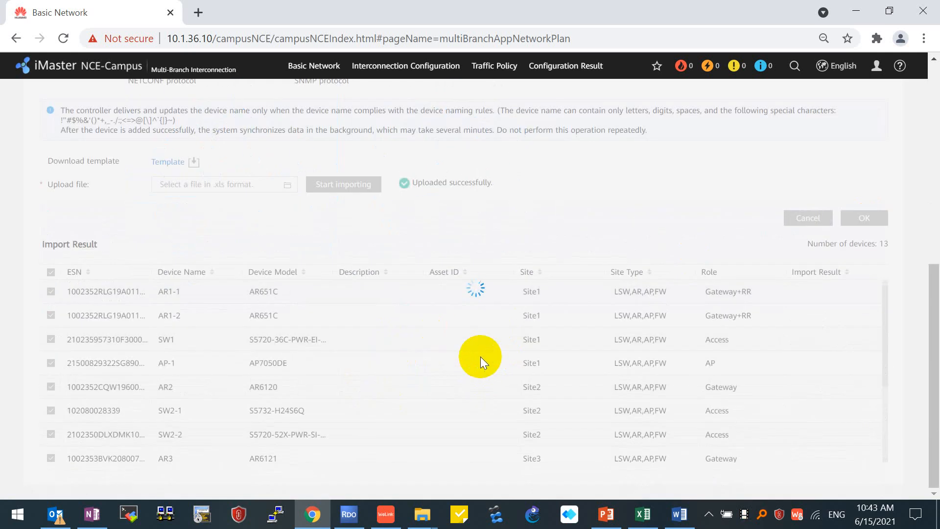
left_click(863, 217)
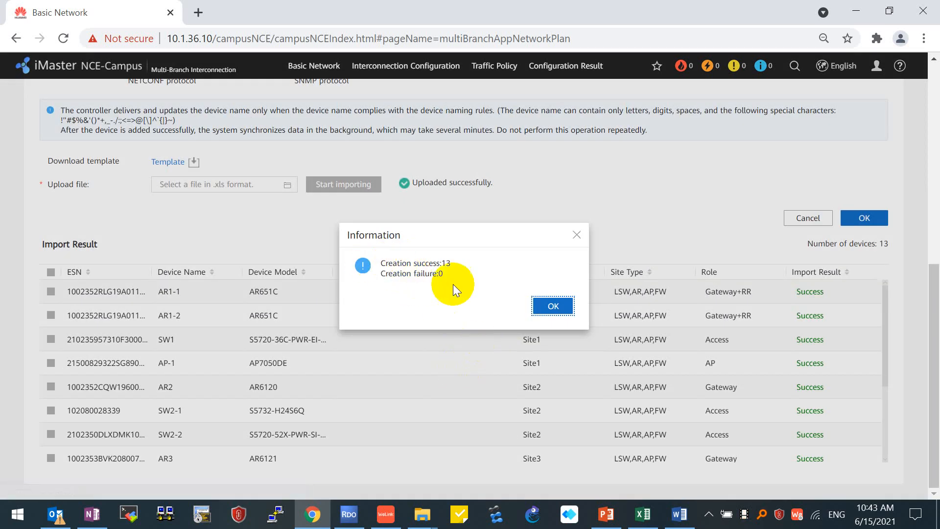
left_click(552, 305)
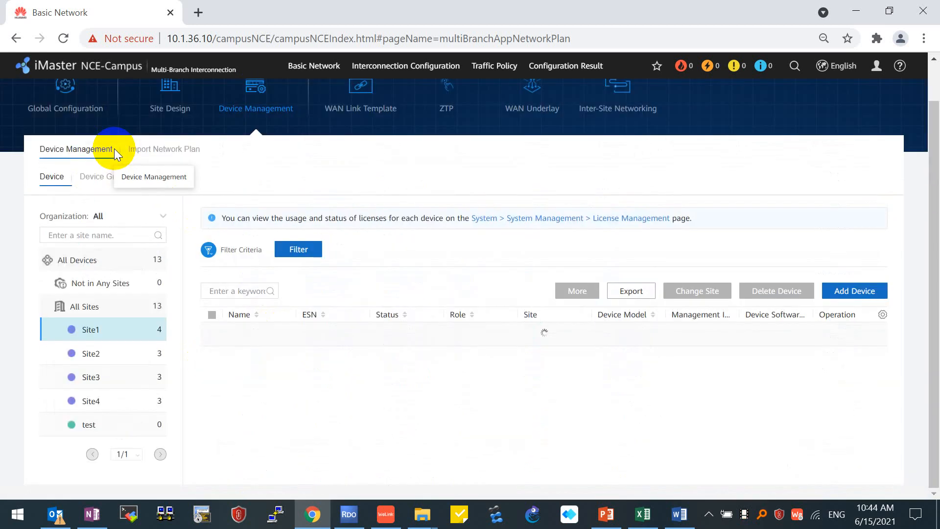
- Browse the Site2 and next-site device lists, then go to Site Design
left_click(91, 353)
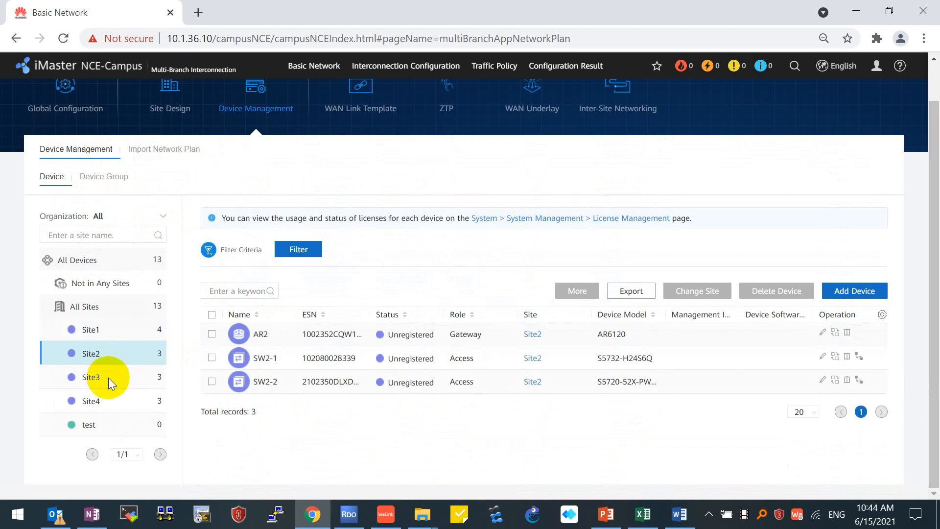
left_click(91, 400)
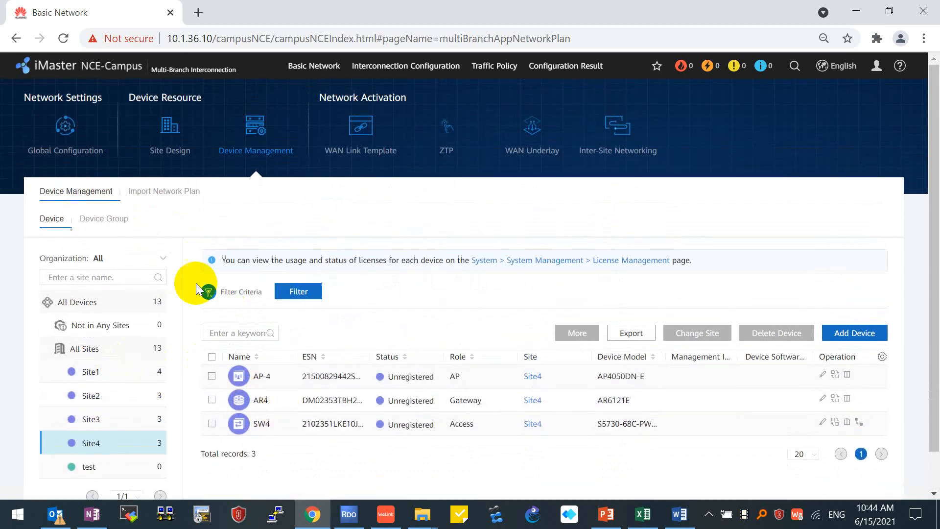
left_click(169, 132)
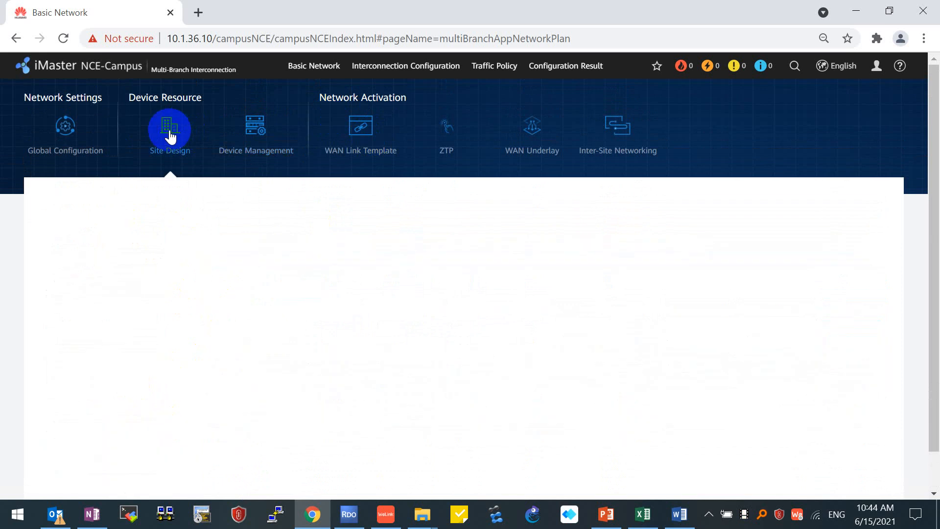
- Delete the test site so only Site1–Site4 remain and return to the device list
left_click(170, 129)
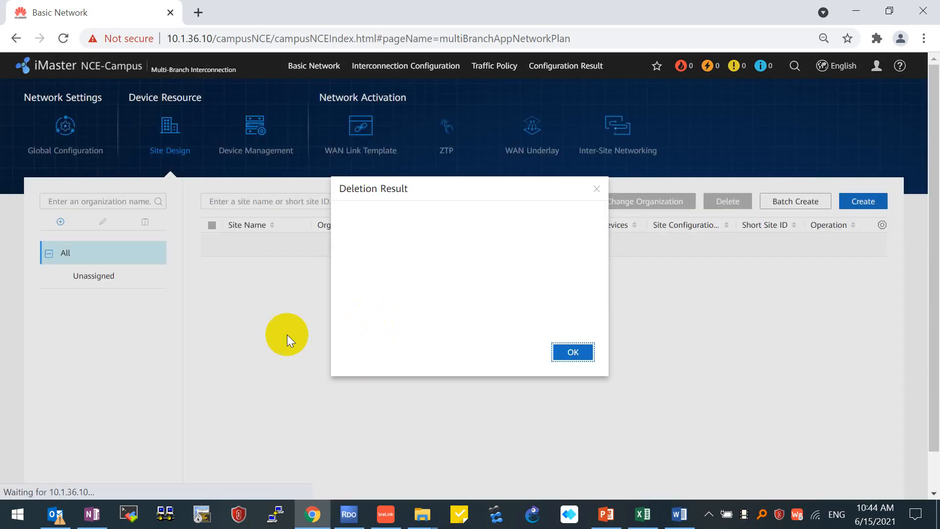
left_click(572, 352)
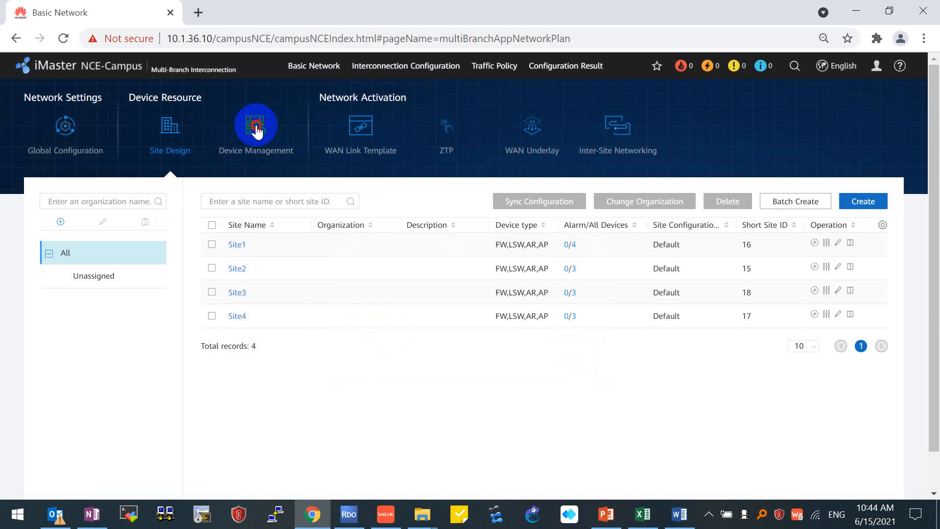
left_click(256, 128)
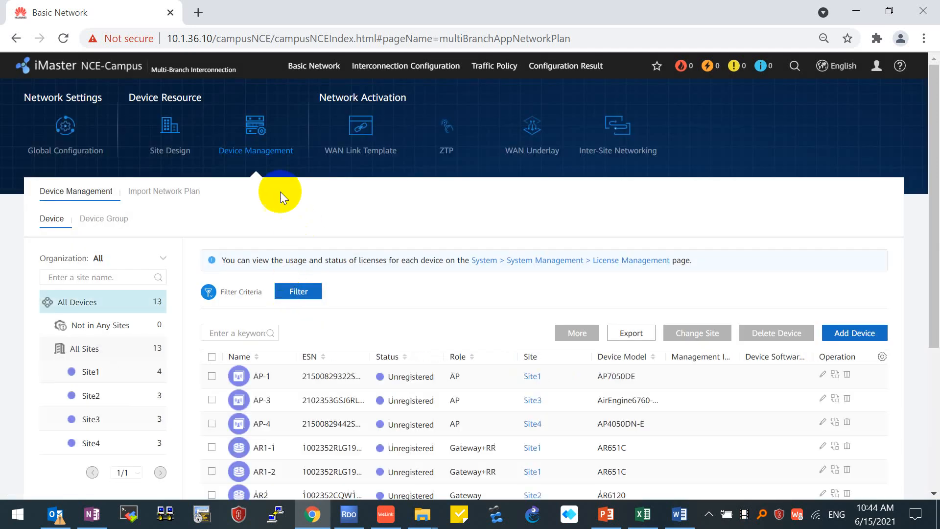
- Compare the per-site unregistered device lists with the topology slide, noting AP-1 in Site1
scroll("down", 3)
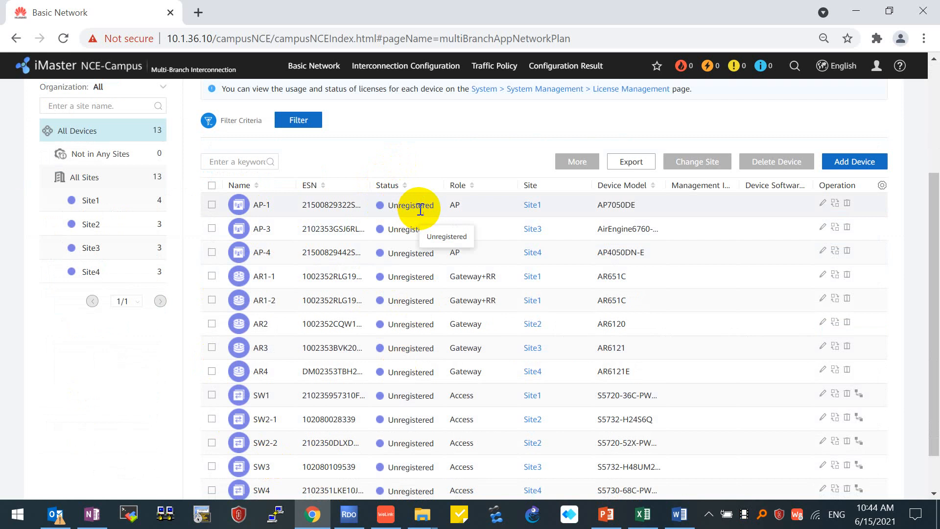
mouse_move(411, 396)
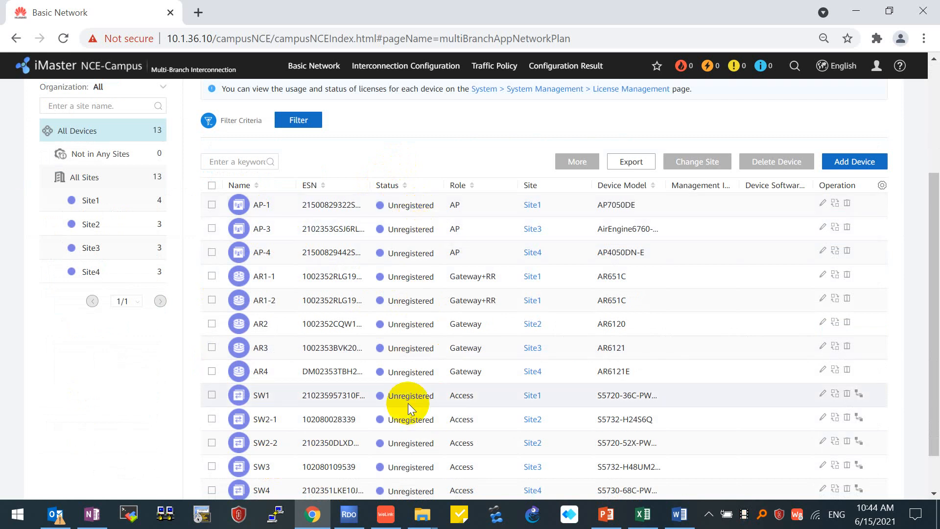
mouse_move(420, 397)
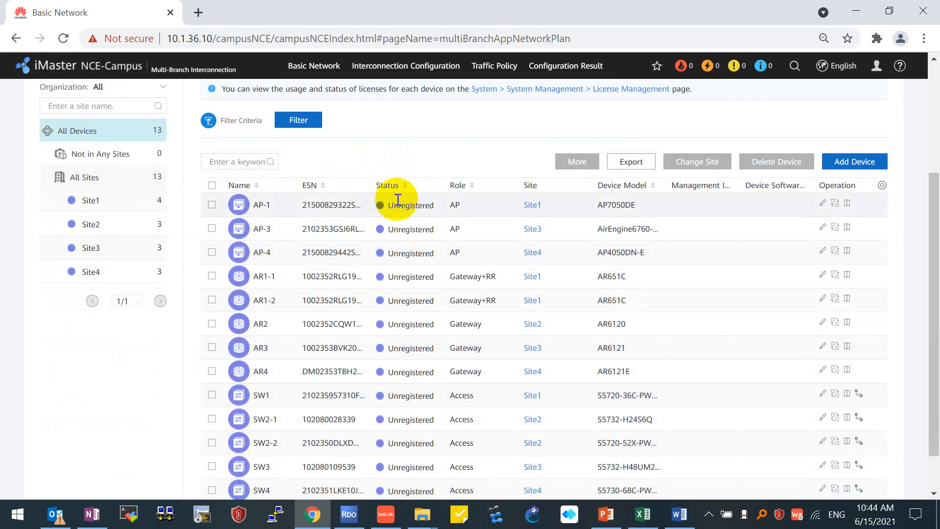
mouse_move(421, 198)
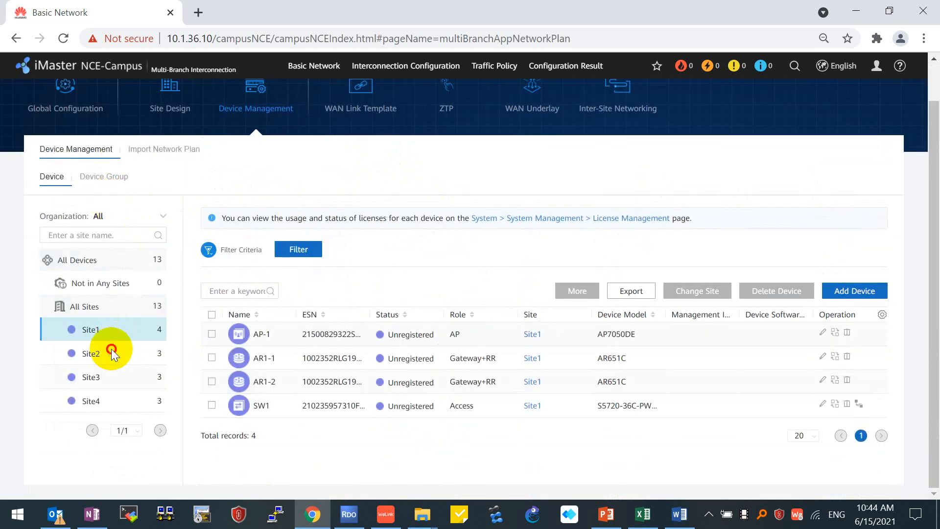
left_click(91, 401)
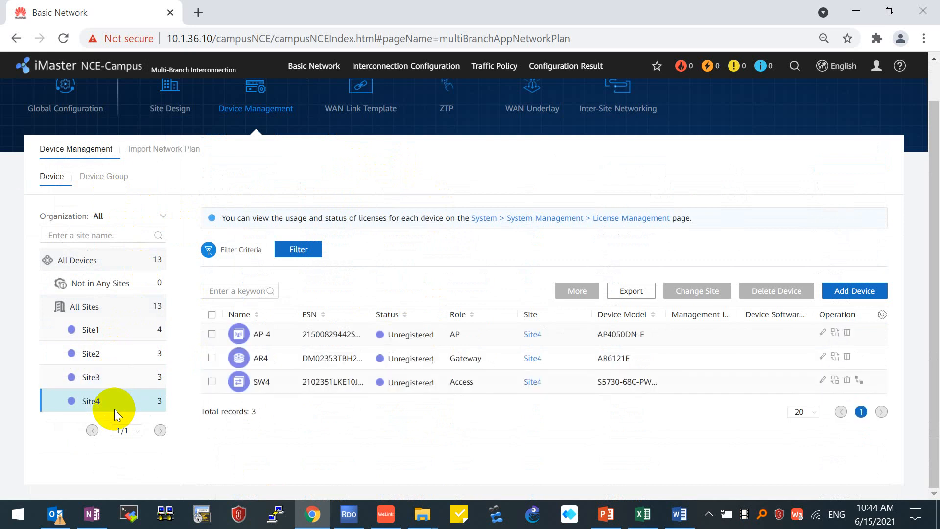
mouse_move(234, 334)
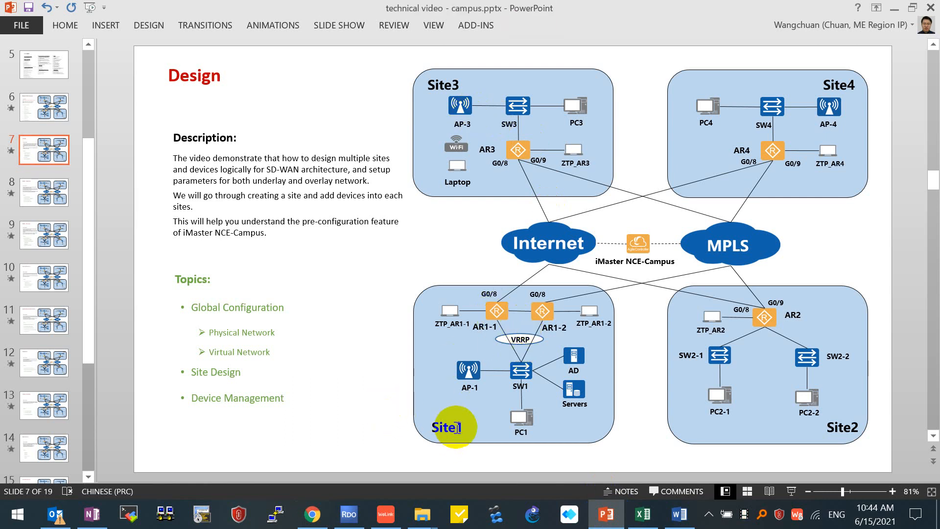
left_click(468, 370)
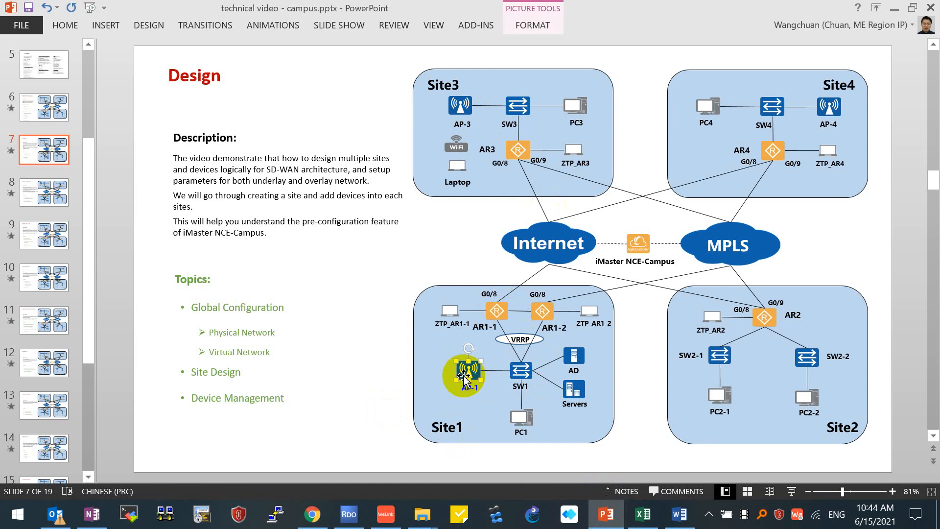
left_click(311, 513)
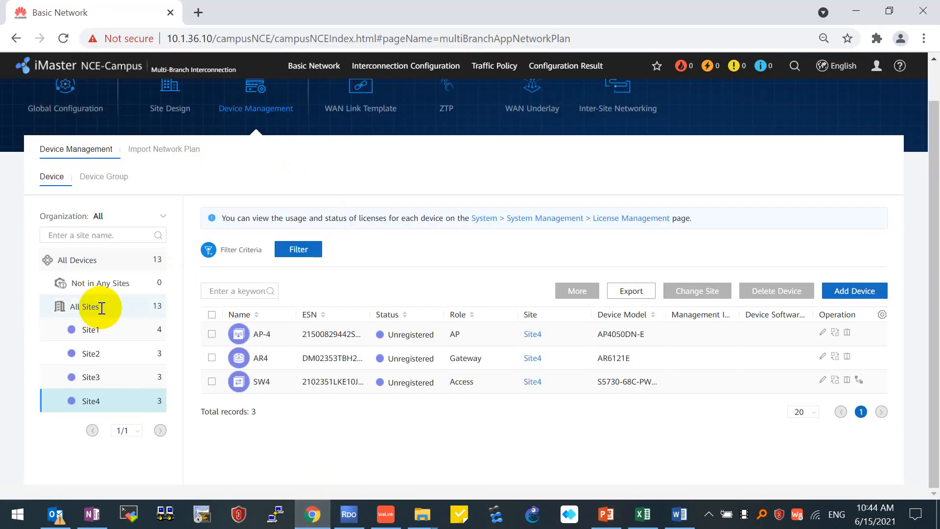
- Show Site1's four unregistered devices: AP-1, AR1-1, AR1-2 and SW1
left_click(91, 329)
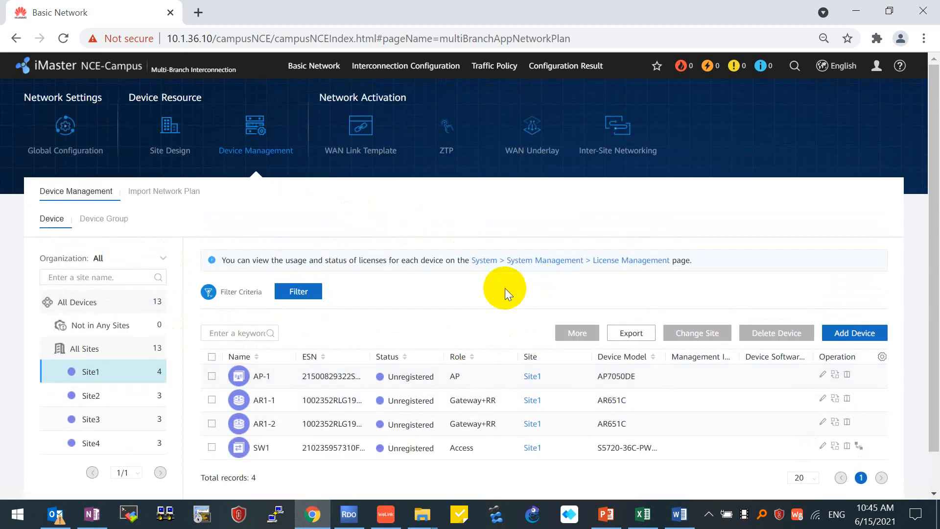
mouse_move(427, 312)
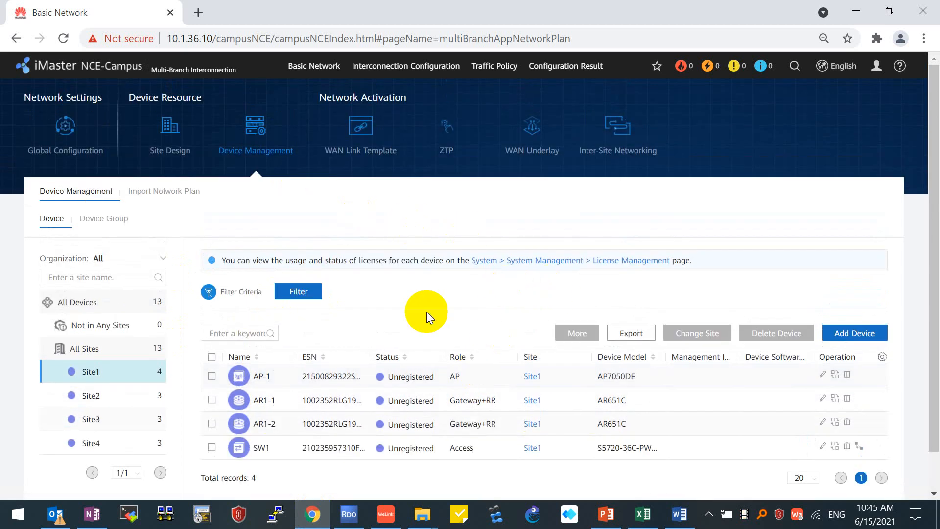
mouse_move(503, 277)
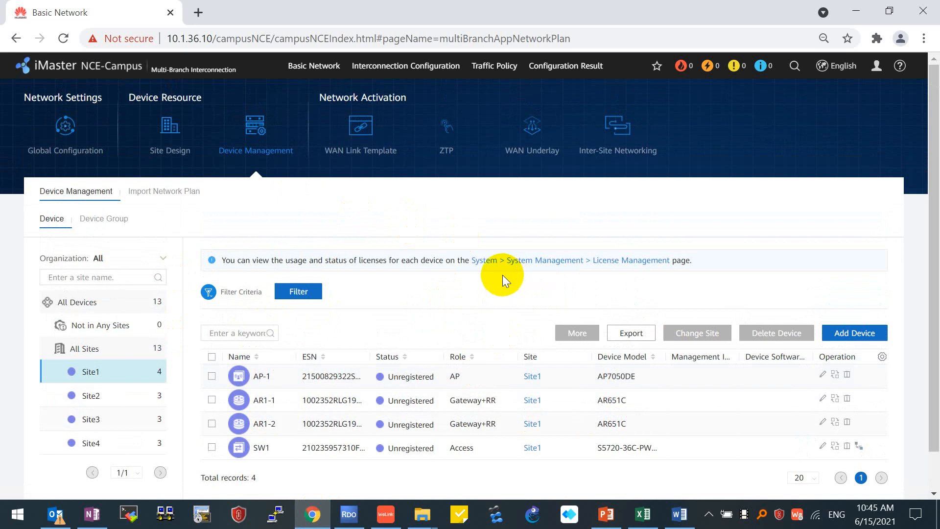
mouse_move(503, 294)
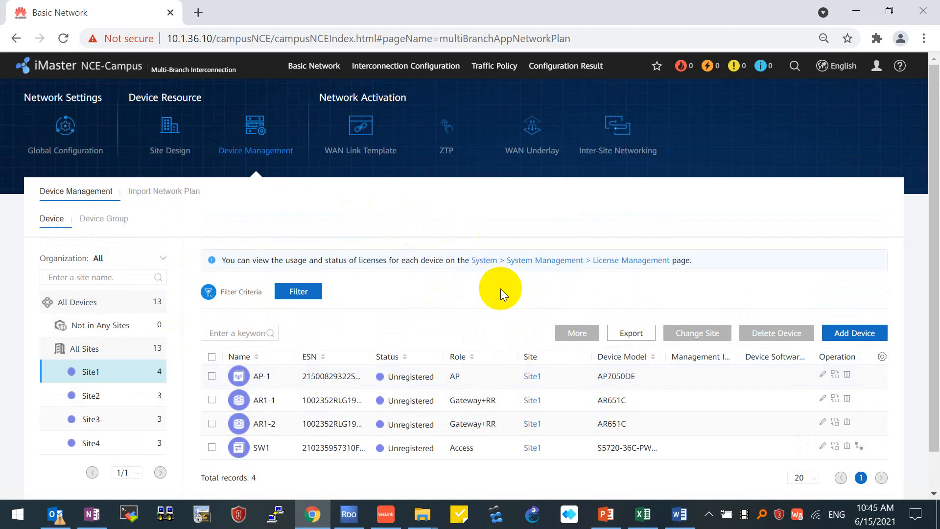